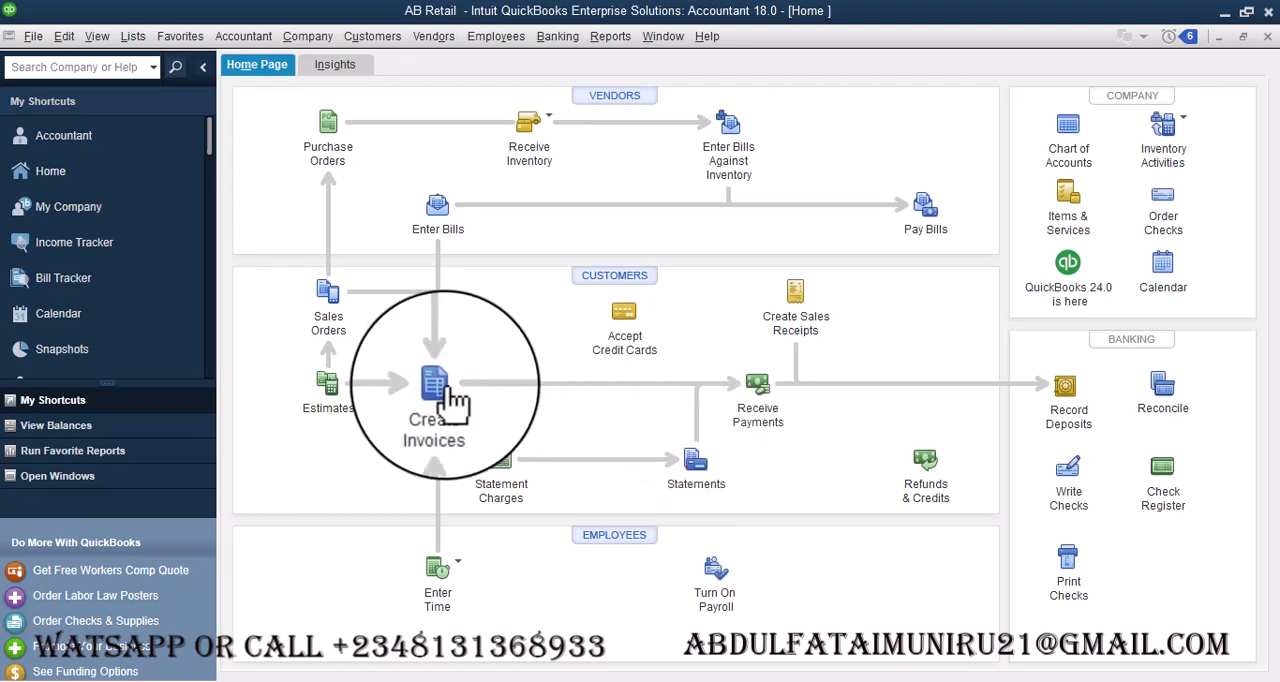
mouse_move(436, 390)
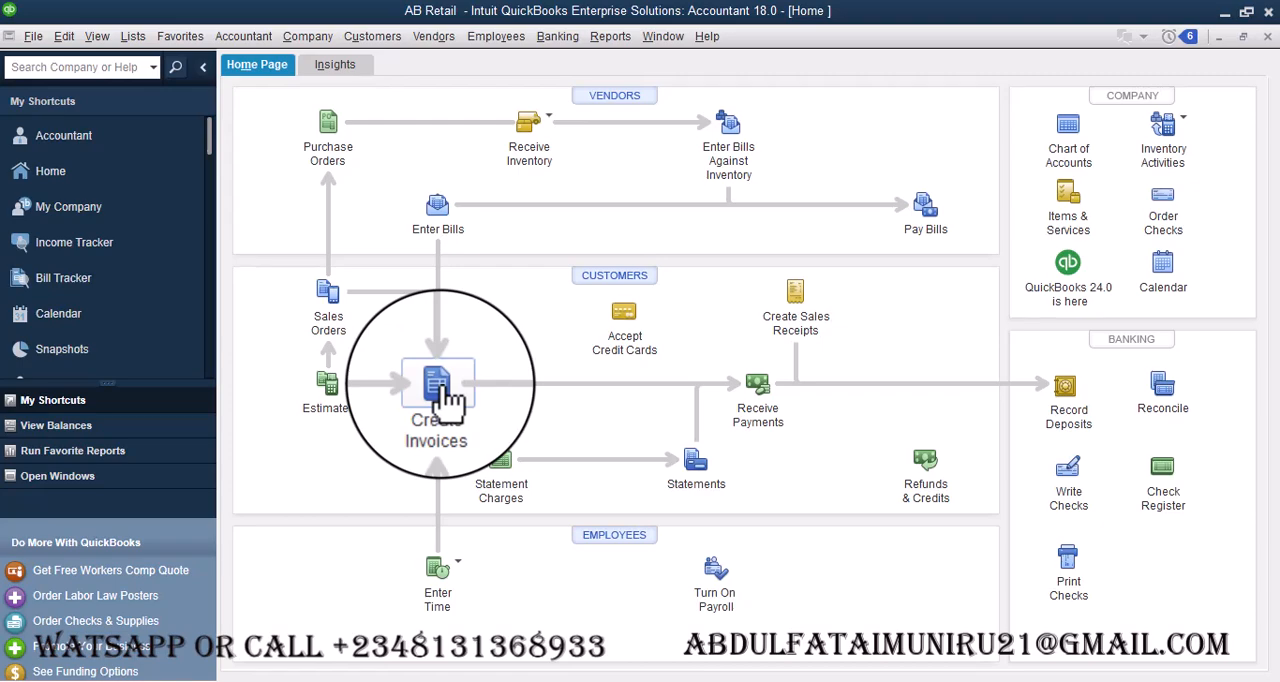
Step: Start a new invoice billed to customer Nadeem
left_click(436, 388)
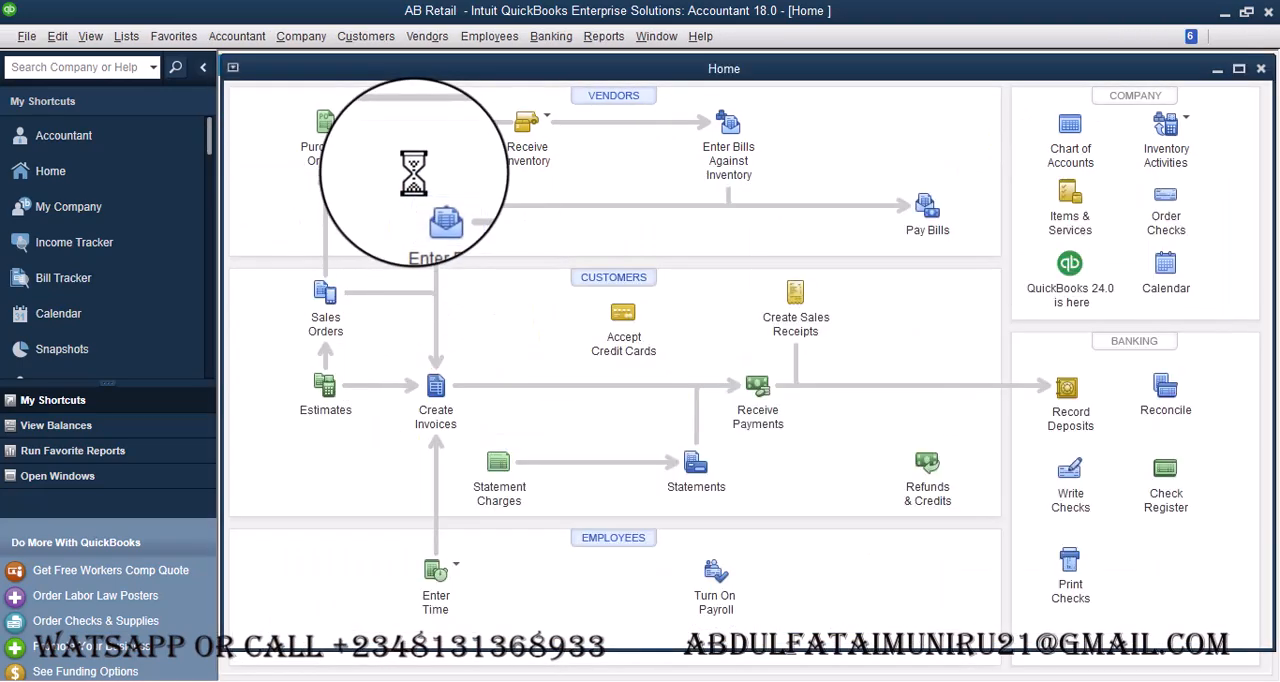
left_click(436, 390)
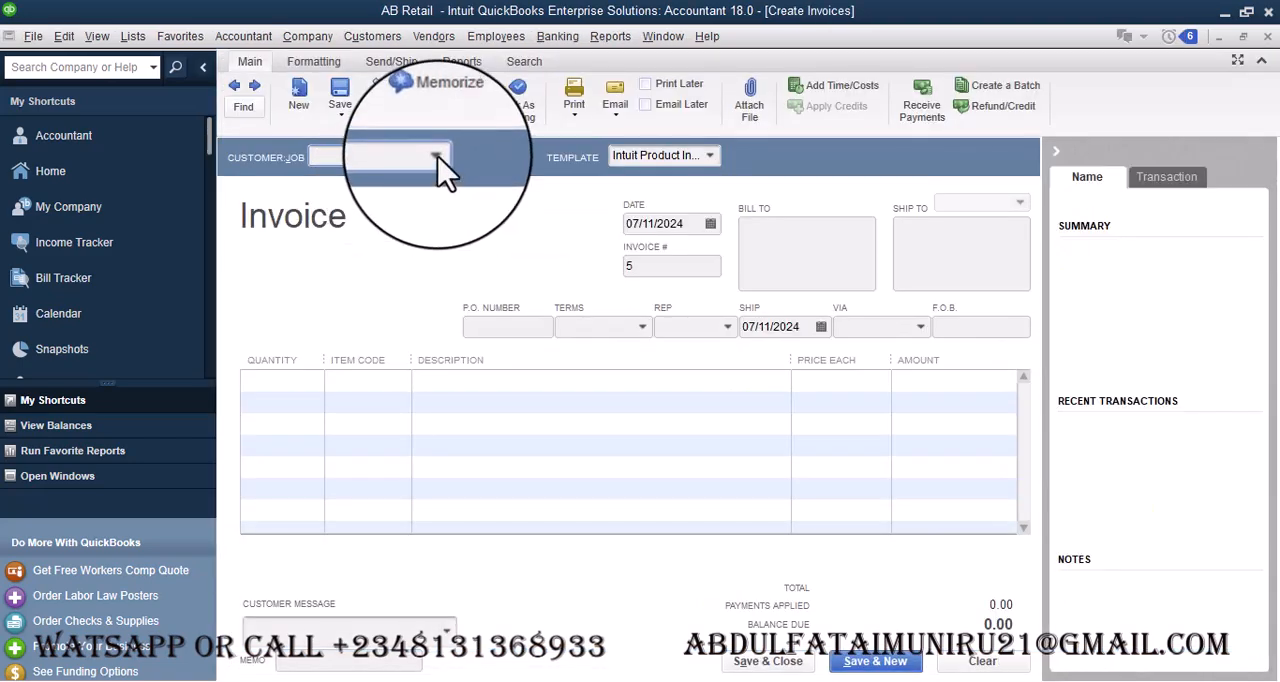
left_click(436, 156)
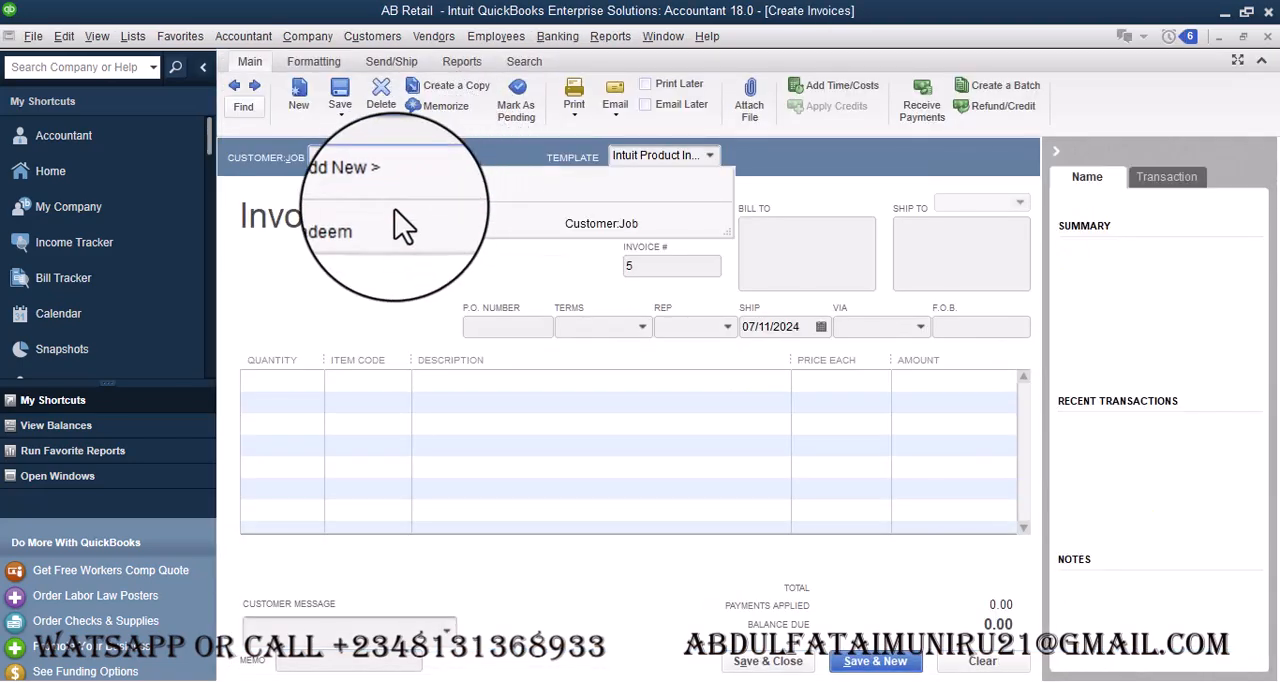
left_click(328, 230)
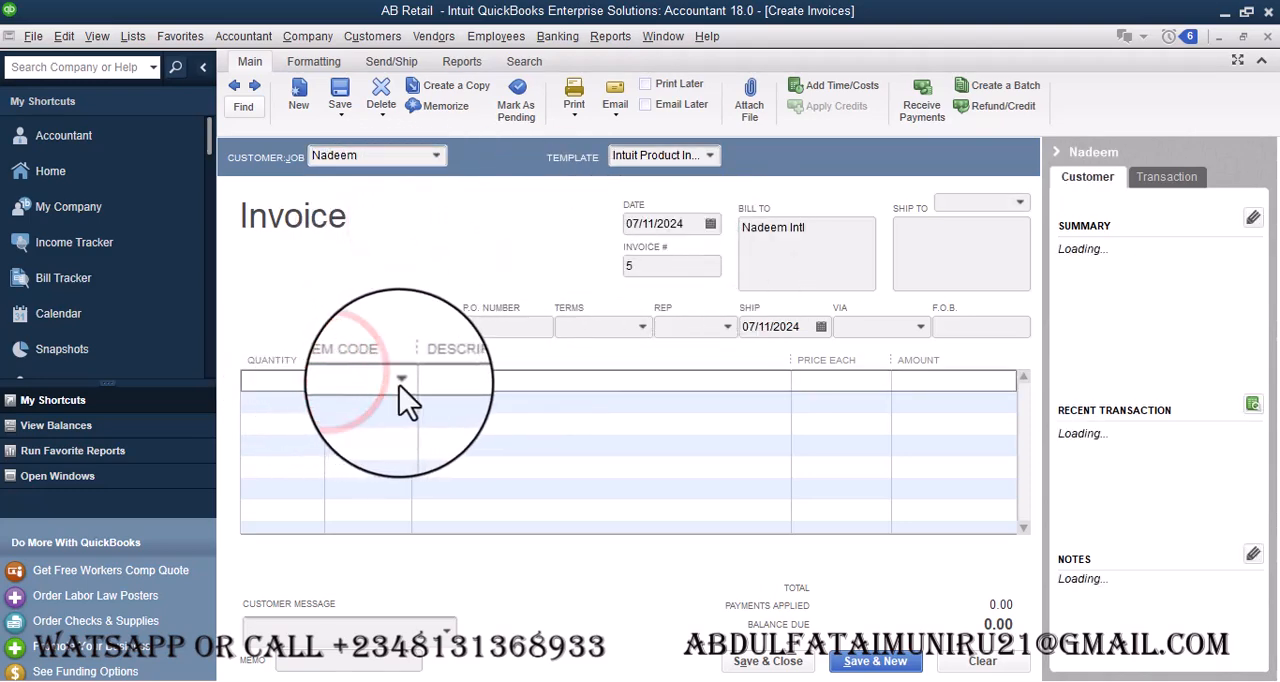
Step: Add Laptop at quantity 5 and price 150,000 for a 750,000 total, dismissing the Price Levels message
left_click(400, 380)
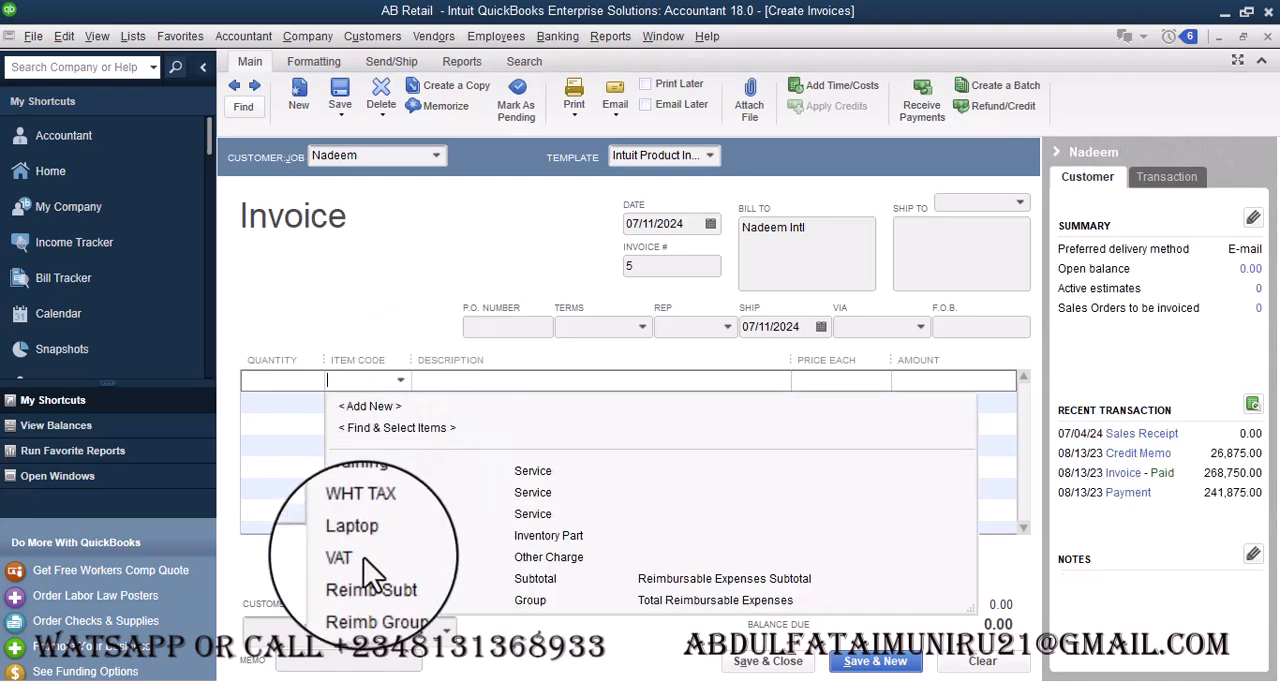
left_click(352, 524)
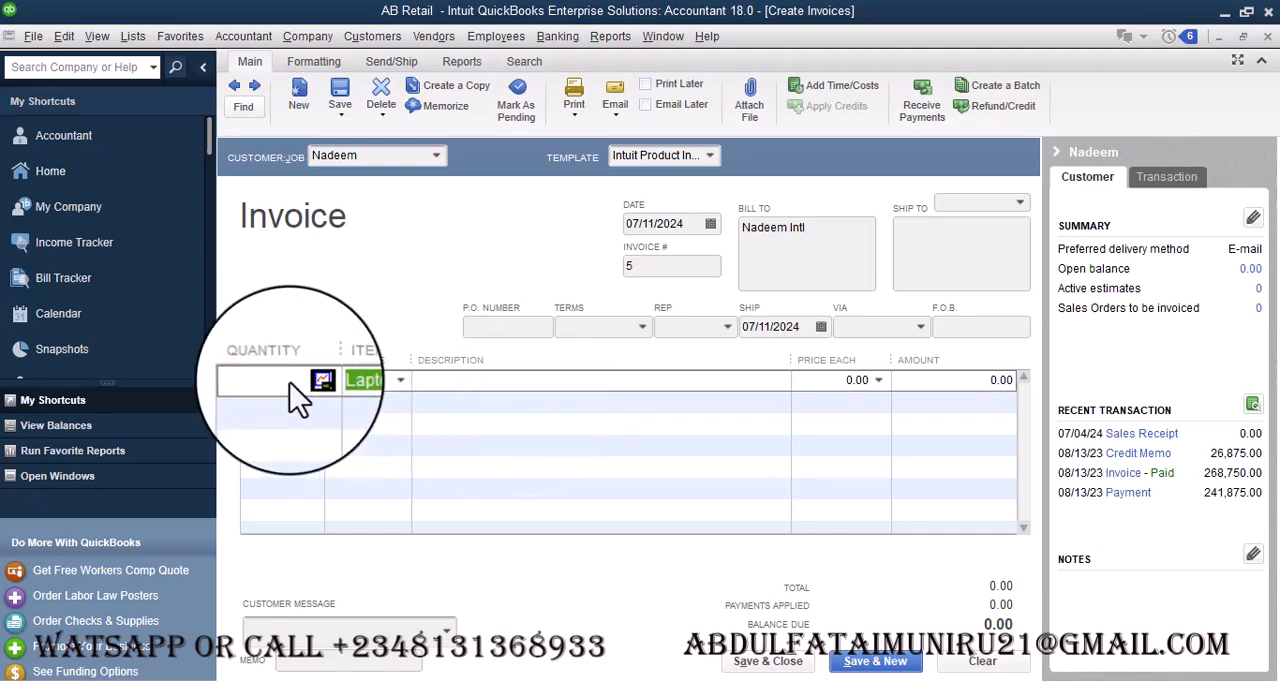
type("5")
left_click(840, 380)
type("1")
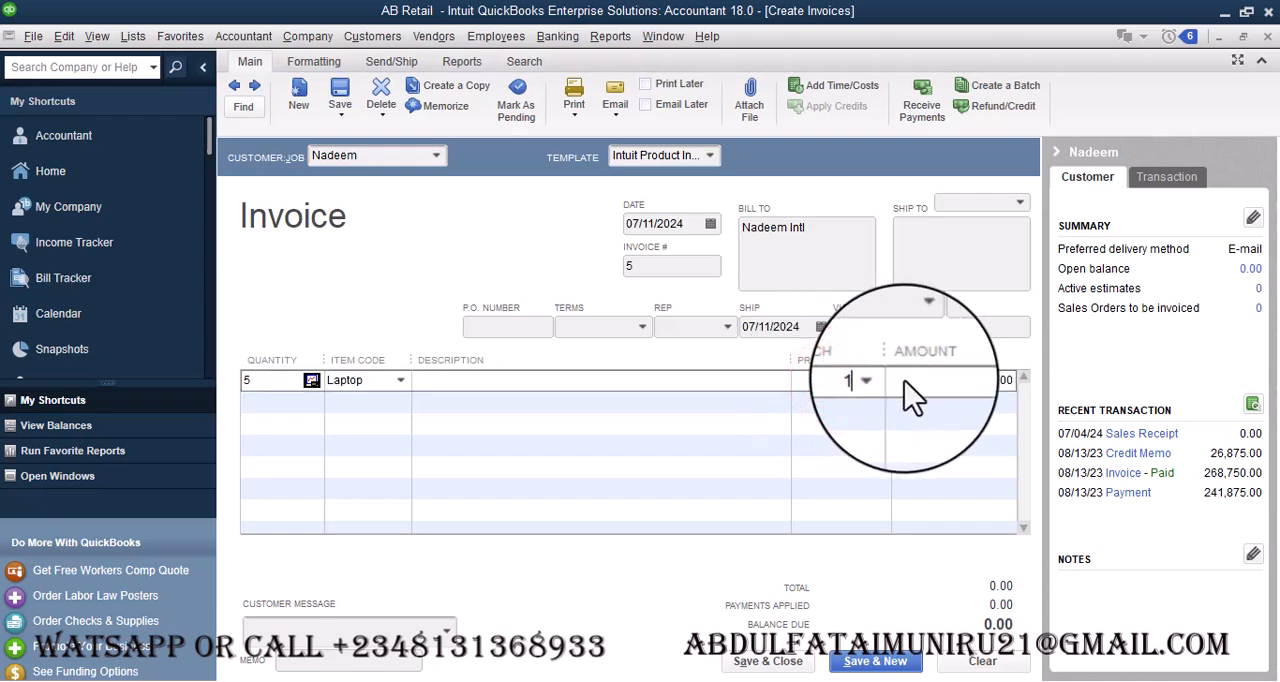
type("0000")
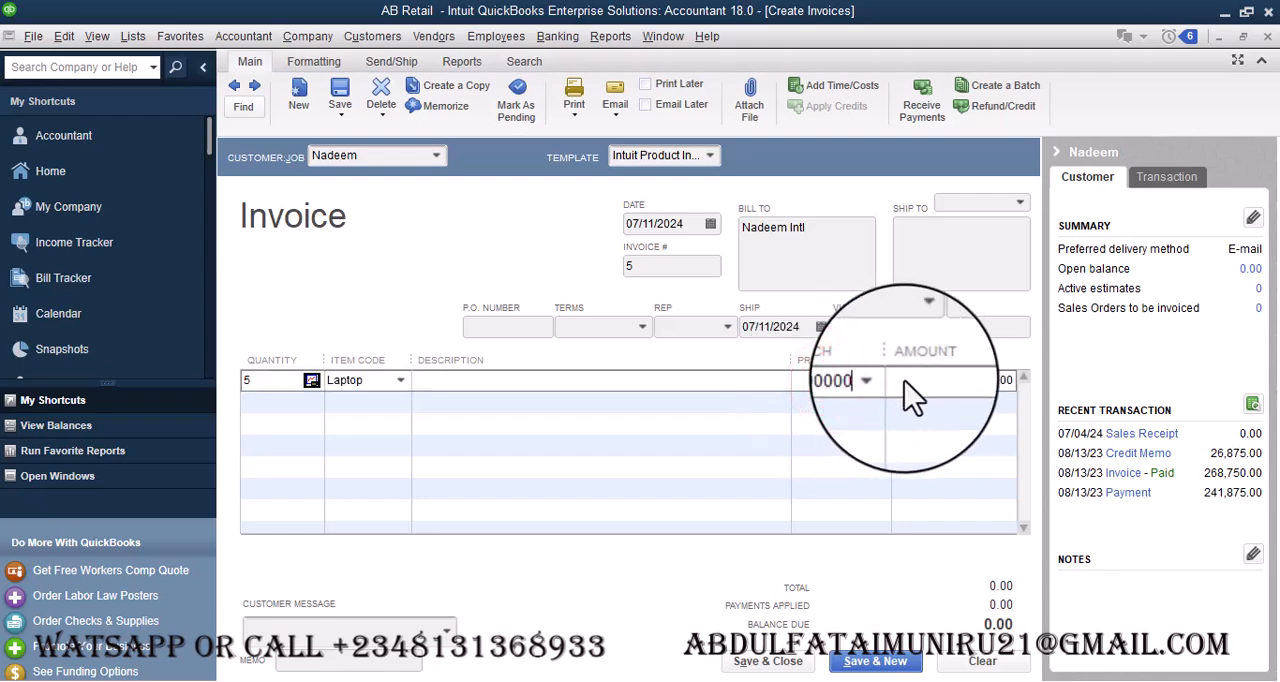
type("10")
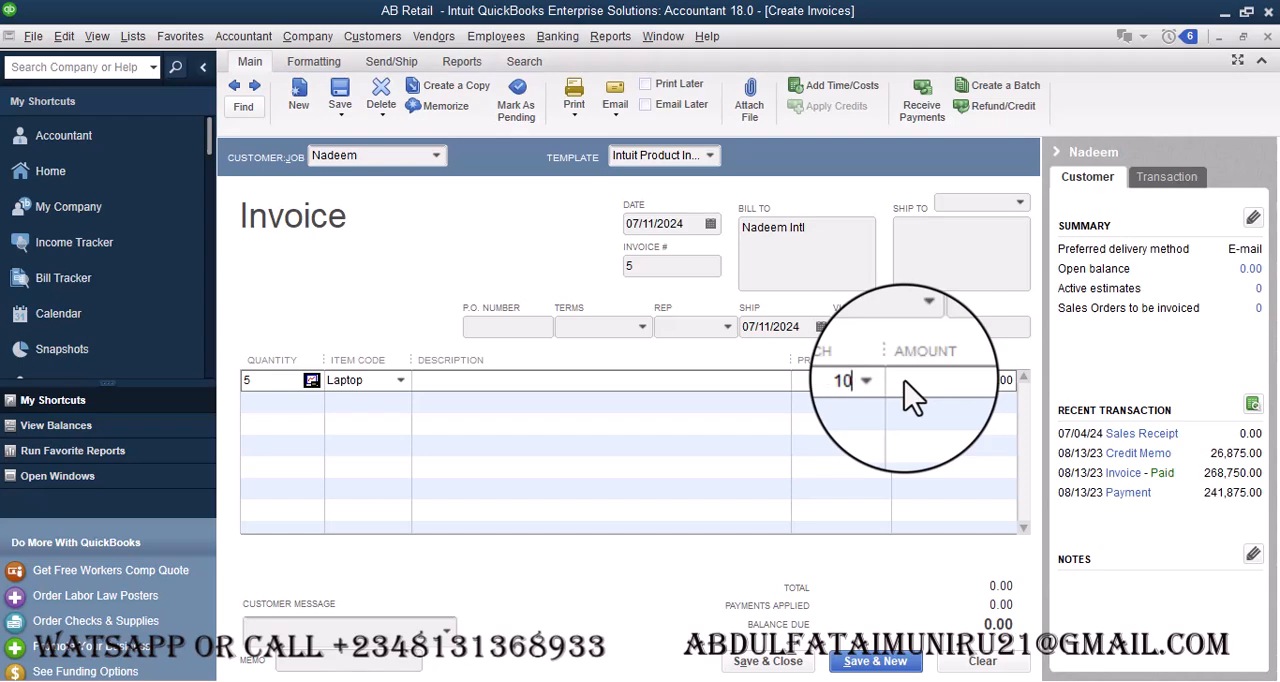
type("0000")
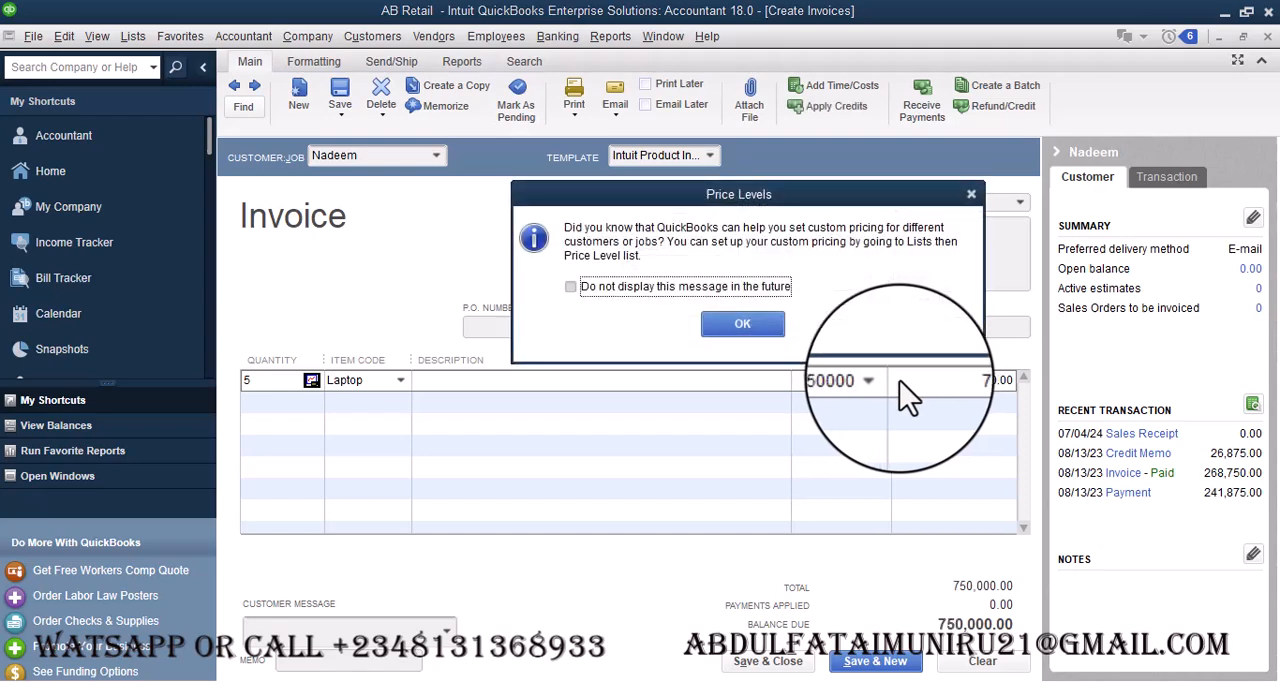
left_click(742, 324)
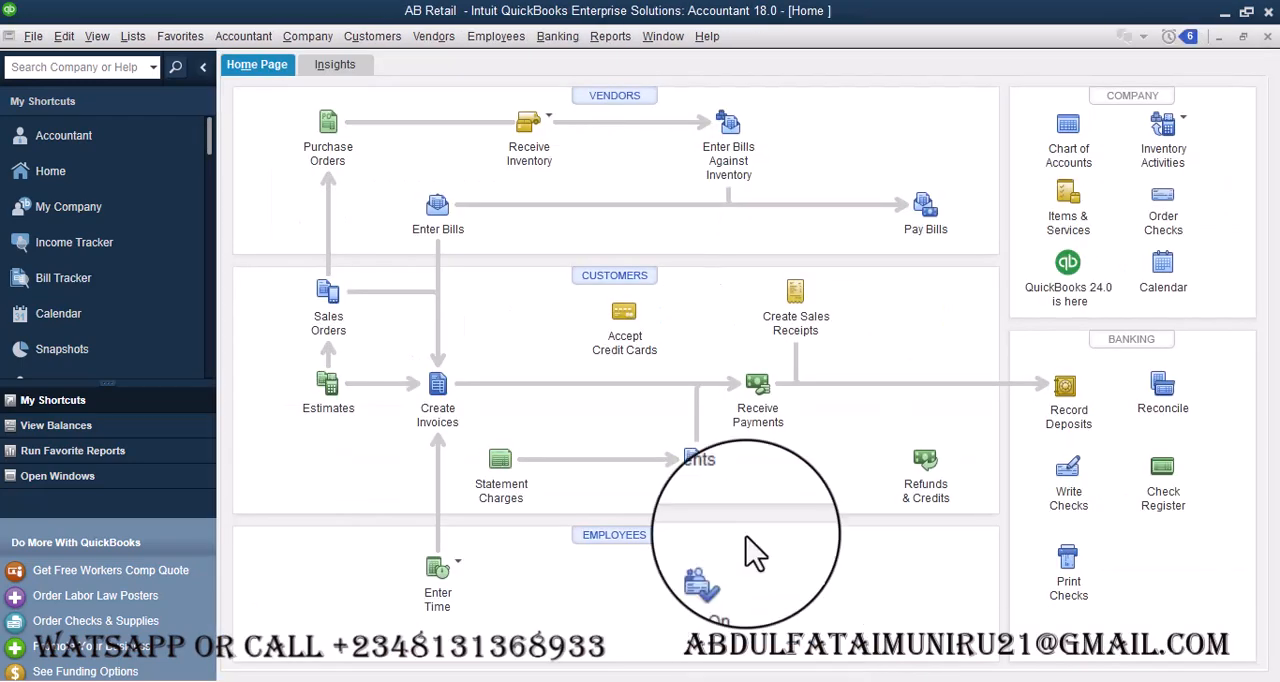
left_click(610, 36)
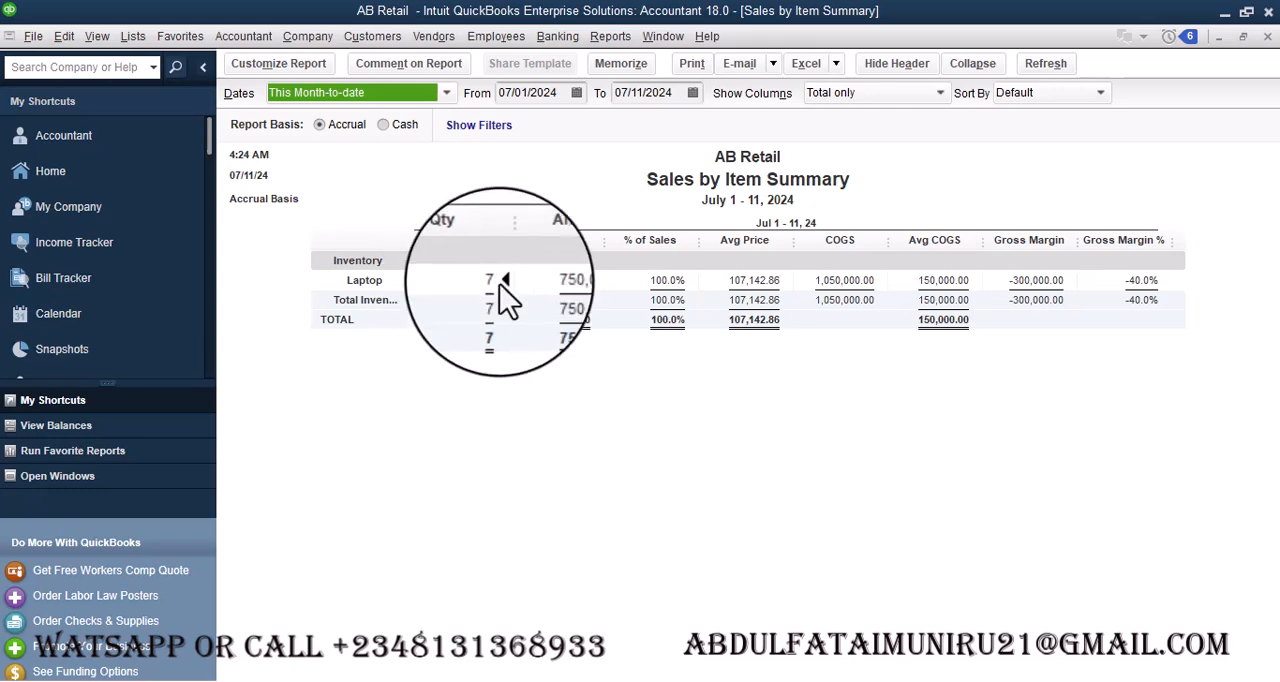
left_click(576, 92)
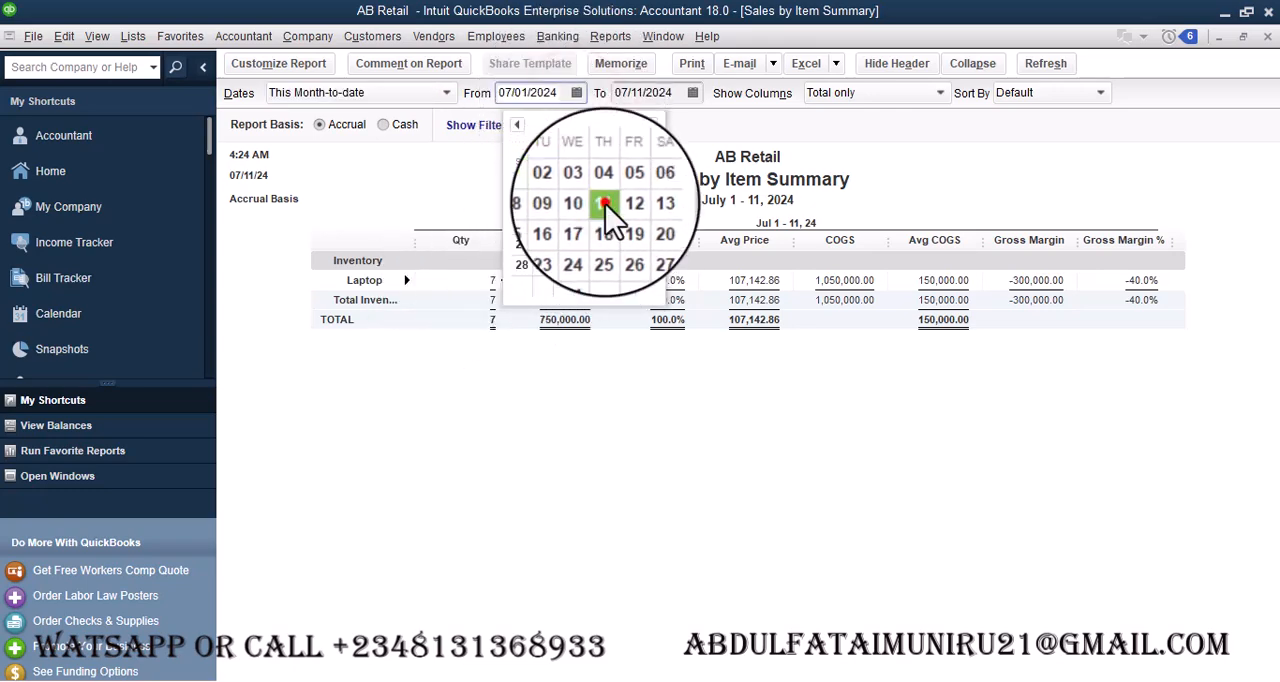
left_click(604, 204)
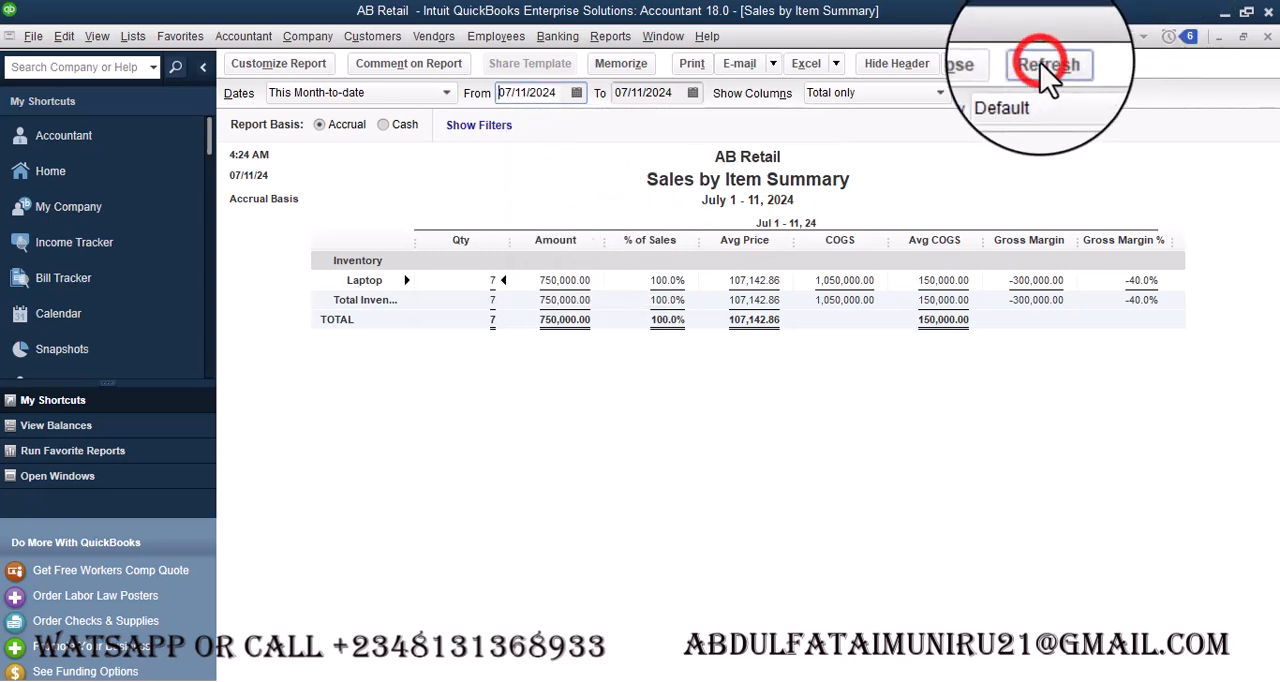
left_click(1046, 64)
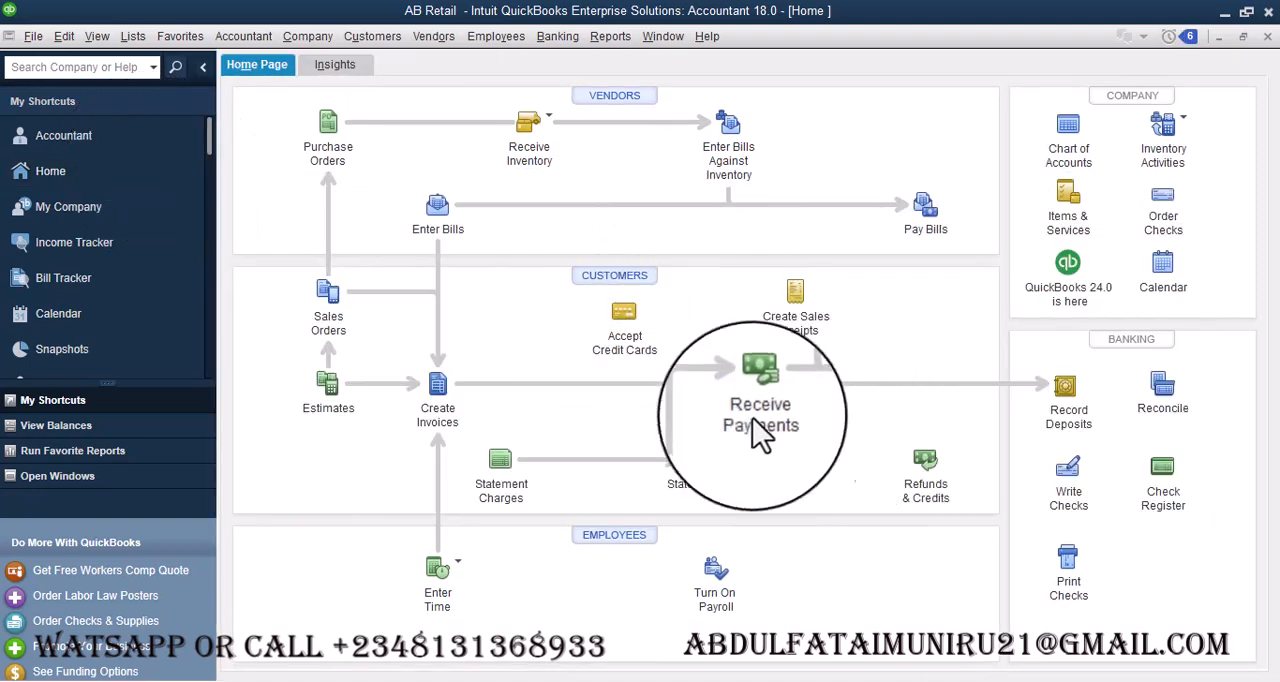
mouse_move(950, 480)
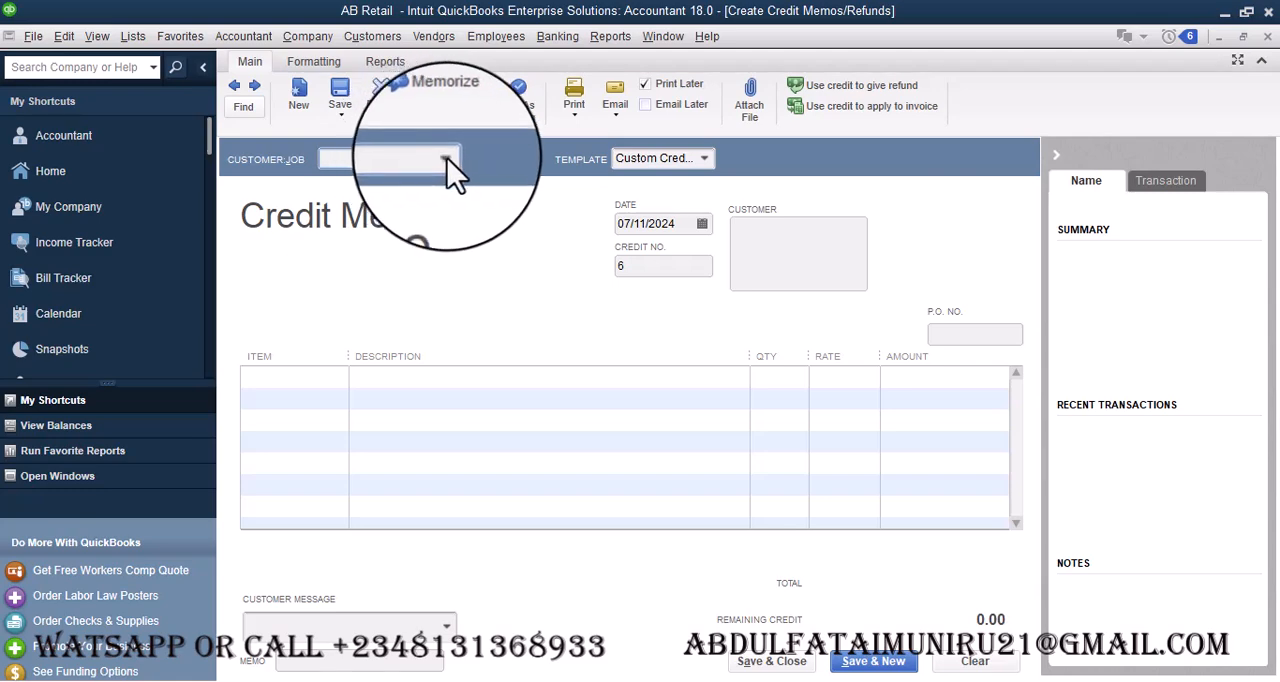
Step: Address the credit memo to Nadeem and put Laptop on the first line
left_click(390, 158)
type("Nadeem")
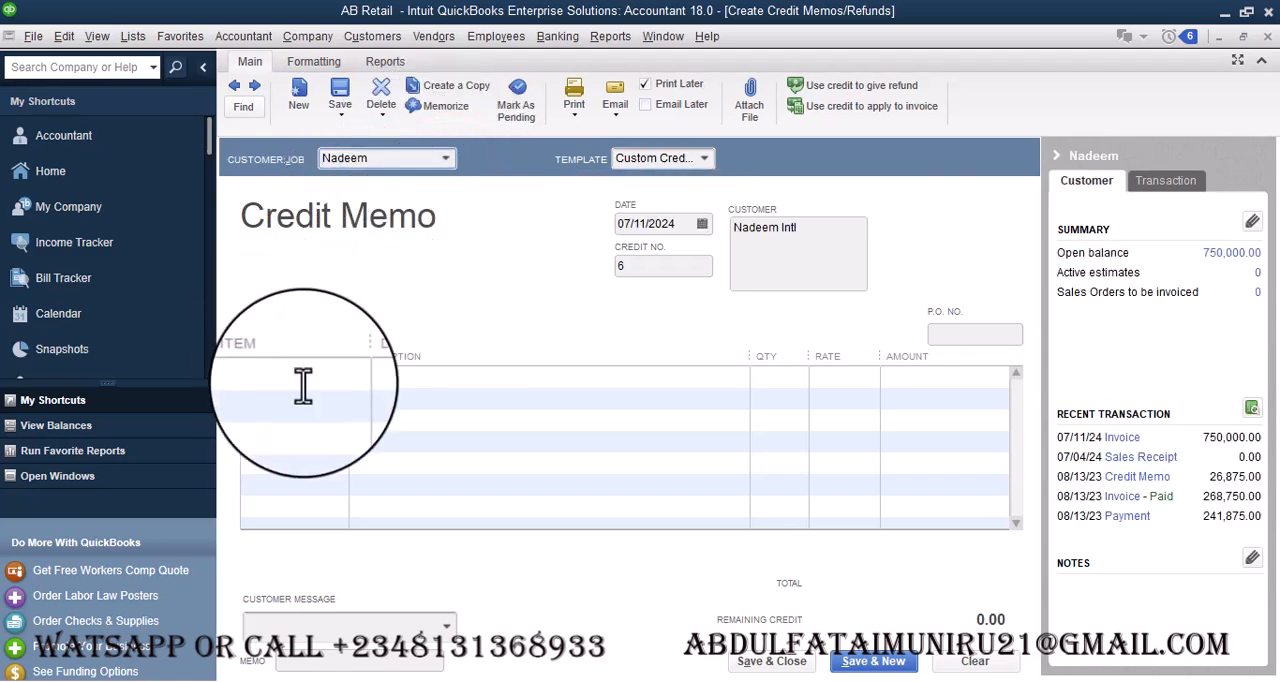
left_click(340, 376)
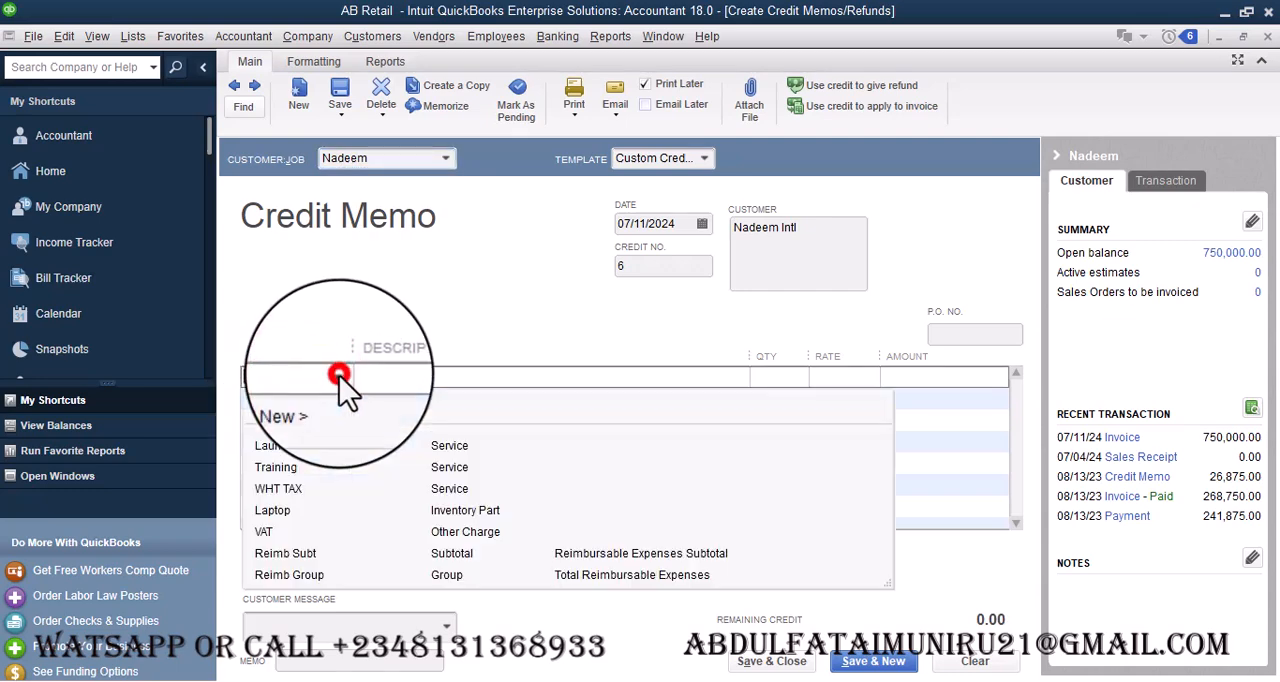
left_click(270, 510)
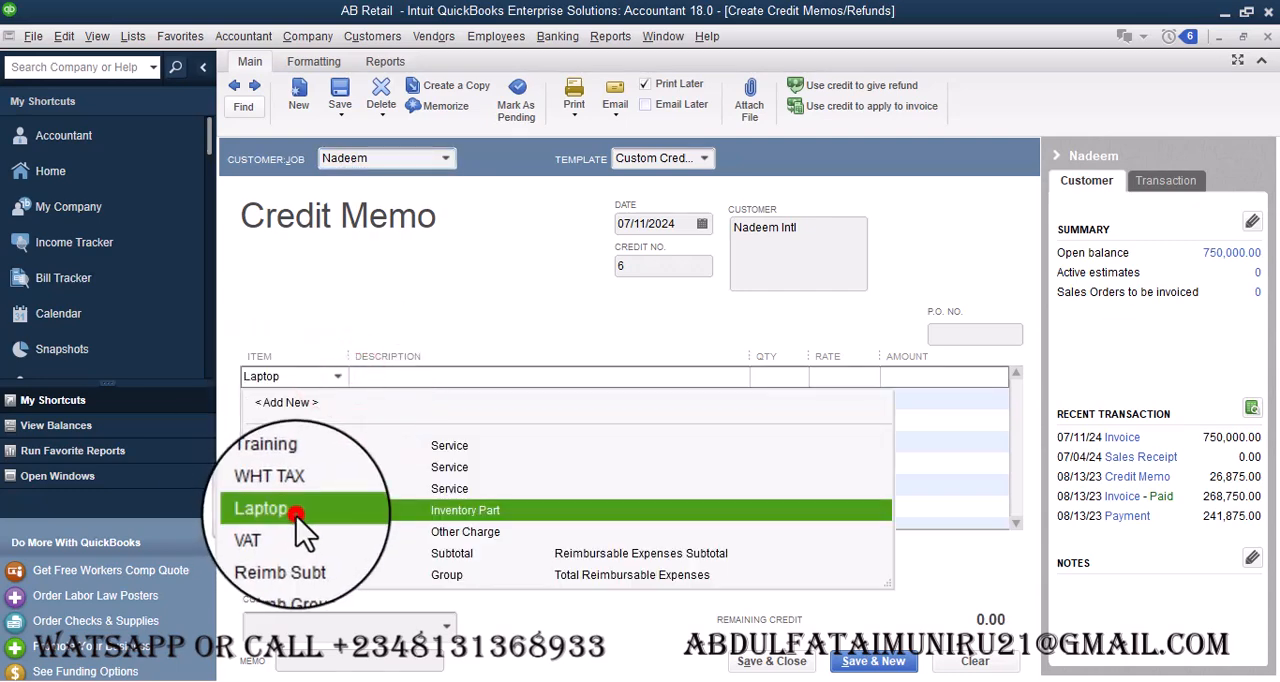
left_click(262, 508)
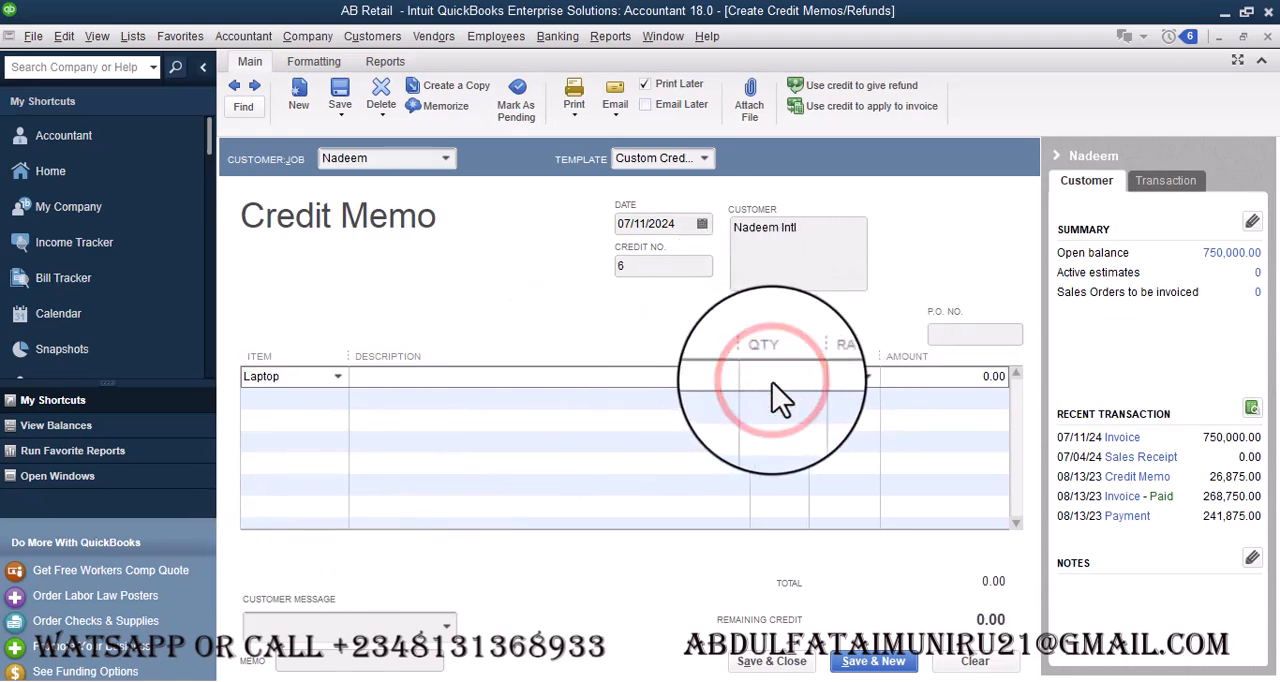
Step: Enter quantity 2 at rate 150,000 for a 300,000 credit, then head to the Reports menu
type("2")
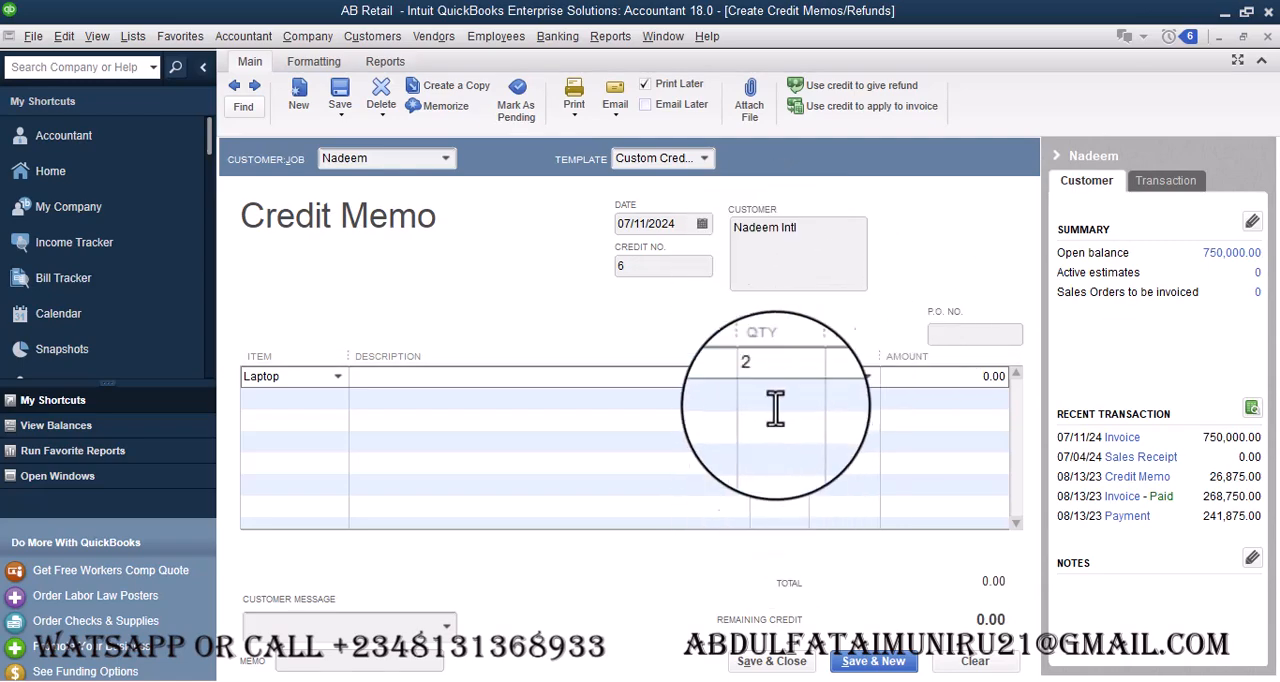
left_click(868, 374)
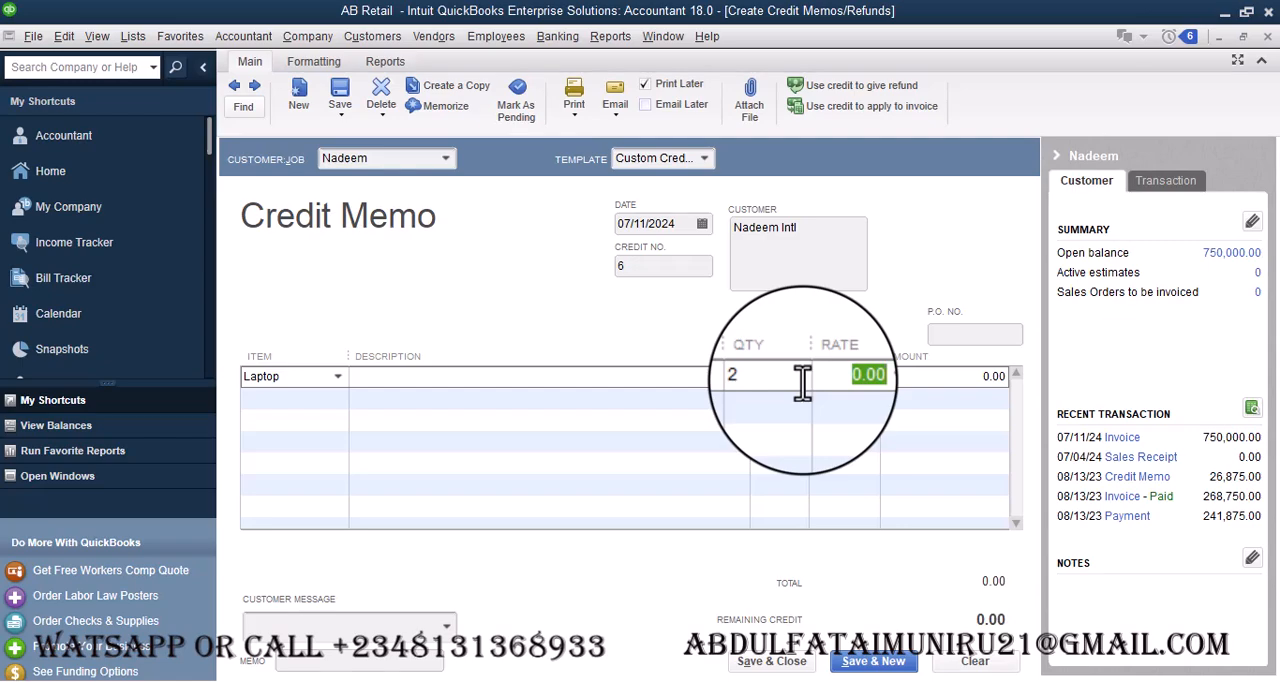
type("150,0")
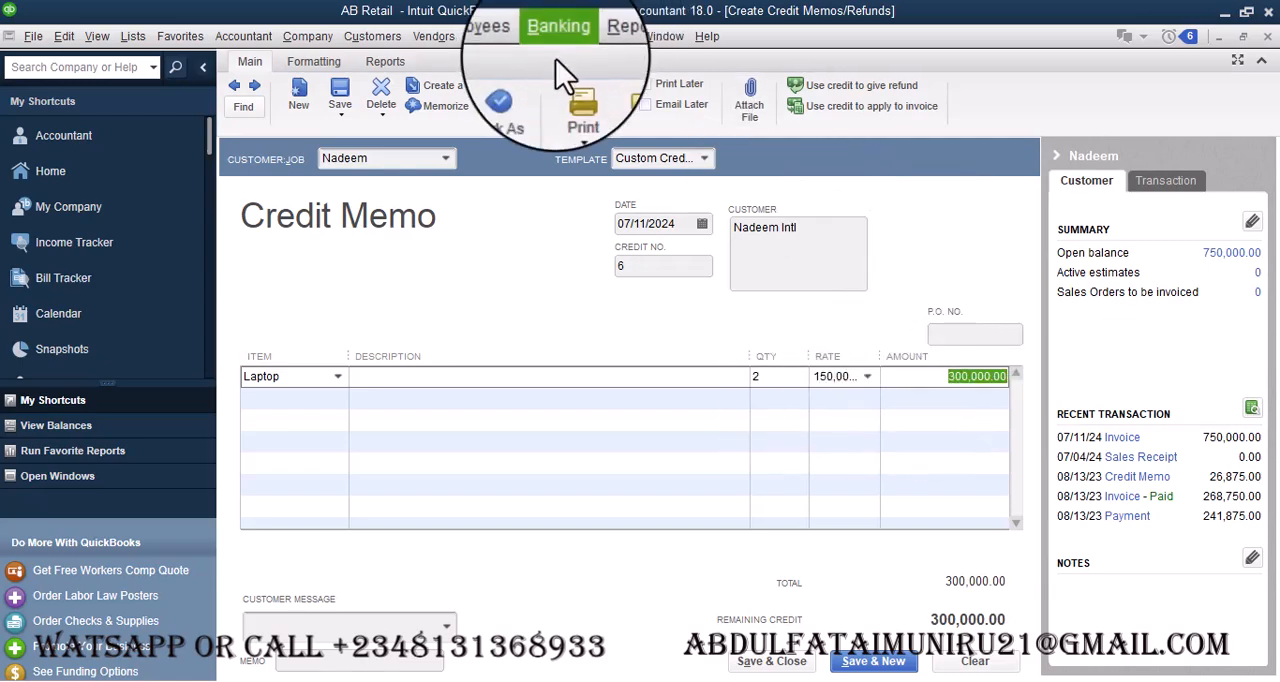
left_click(610, 36)
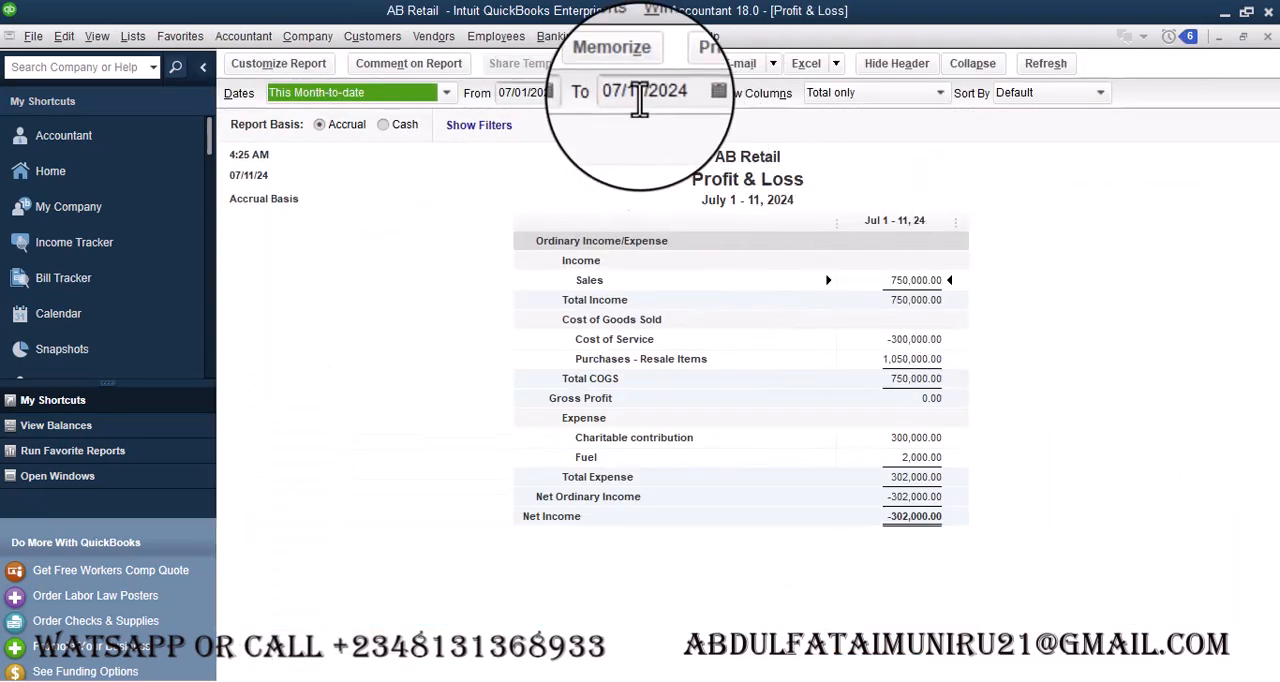
Step: Set the Profit & Loss From date to 07/11/2024 and refresh it to show 750,000 sales
left_click(576, 92)
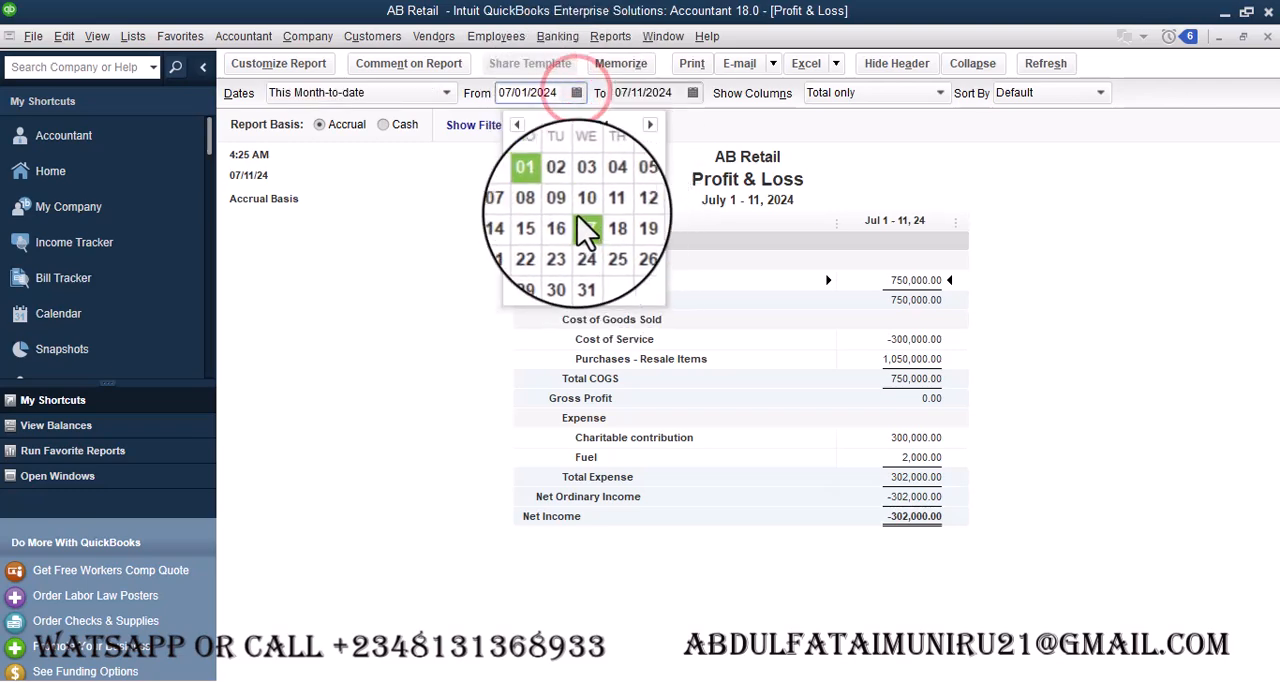
left_click(588, 228)
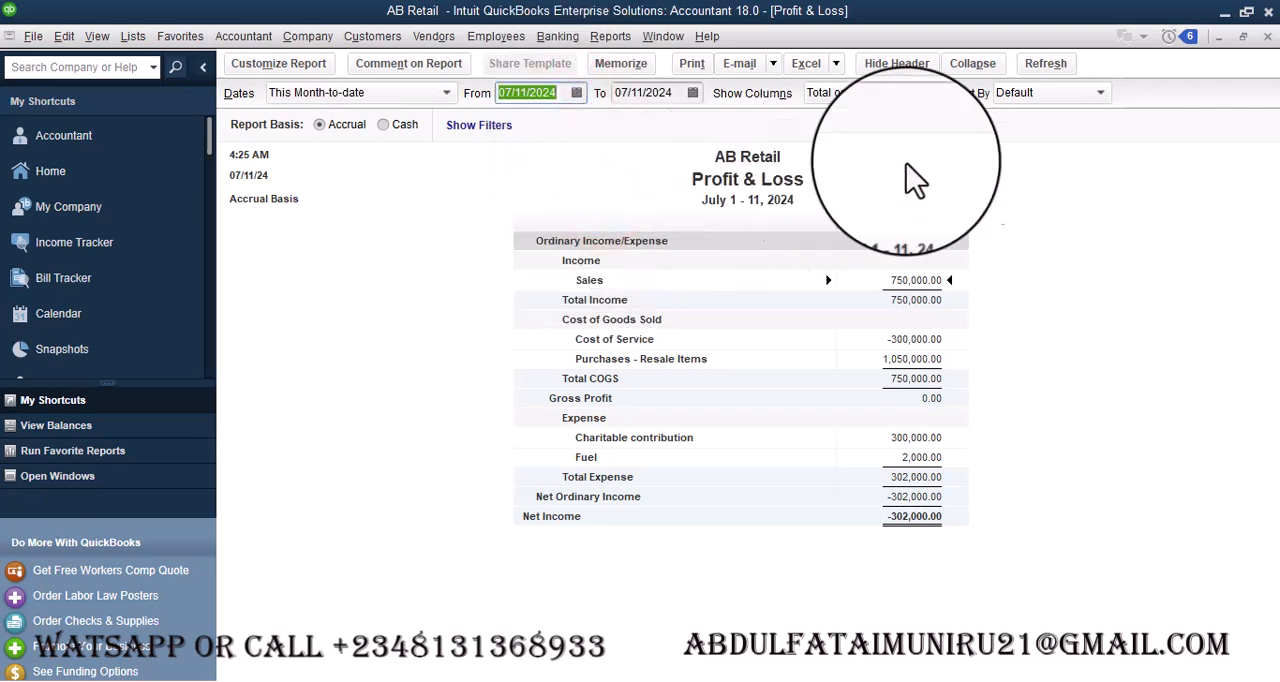
left_click(1044, 64)
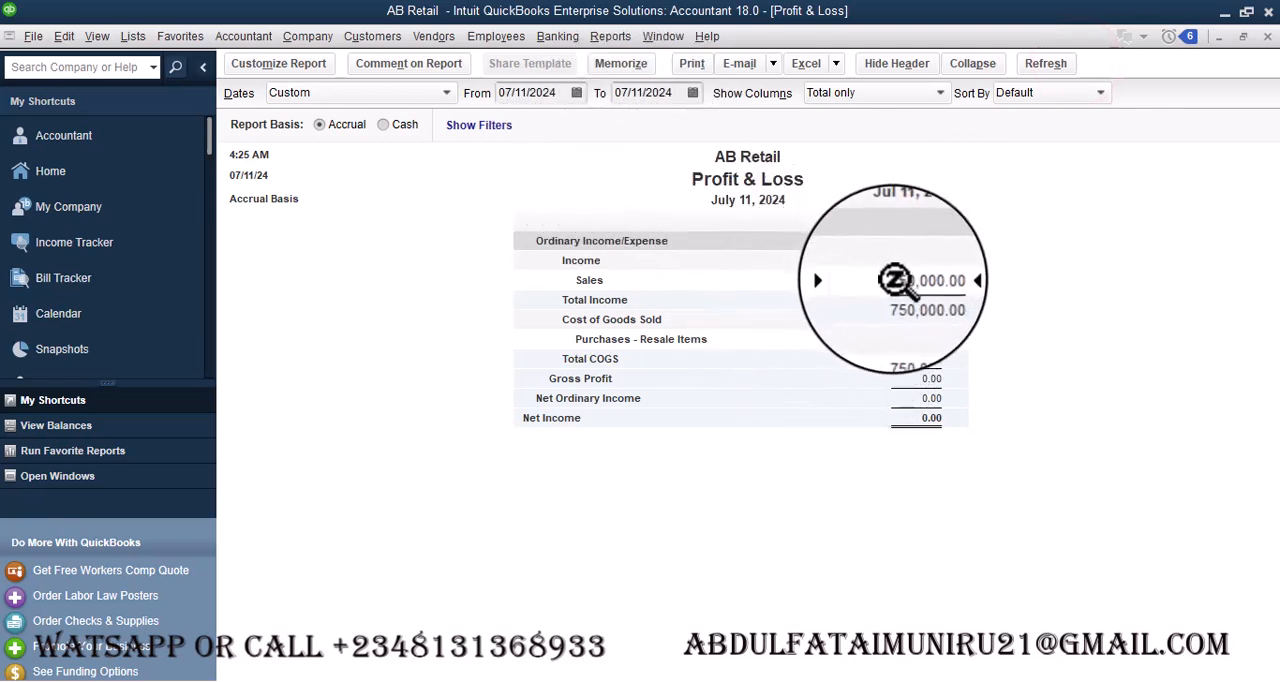
left_click(1044, 64)
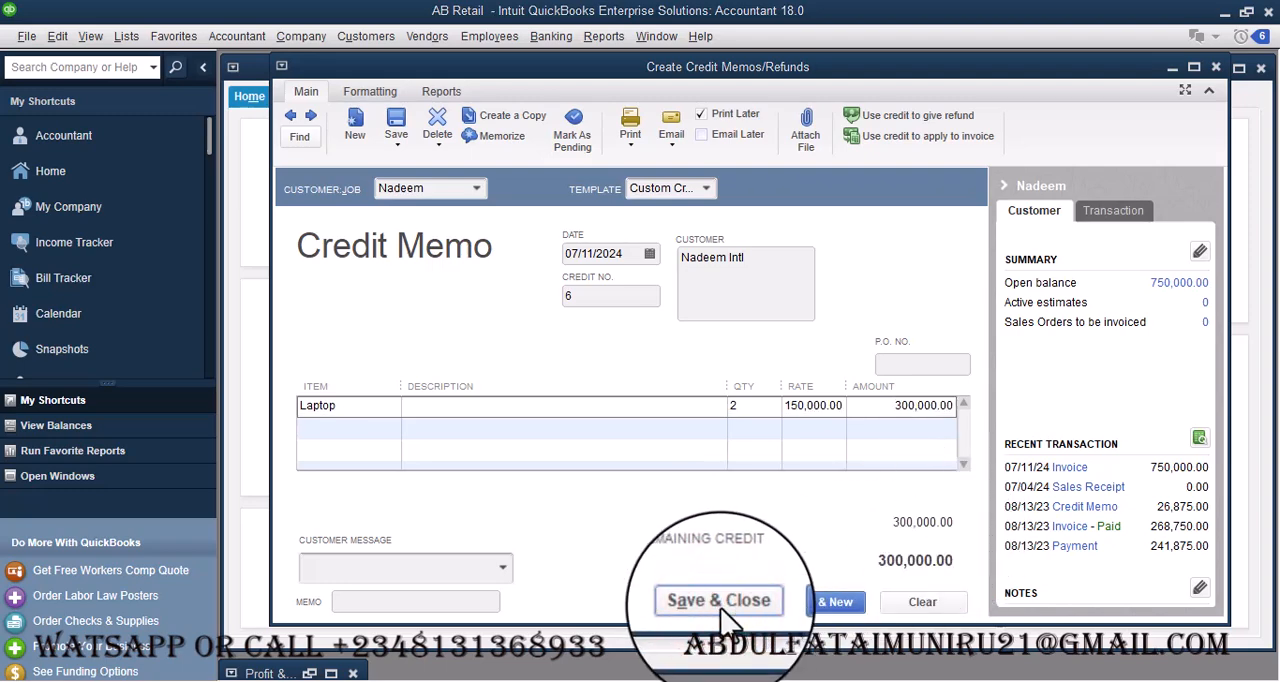
Step: Save the credit memo and apply its 300,000 credit to Nadeem's invoice 5
left_click(718, 600)
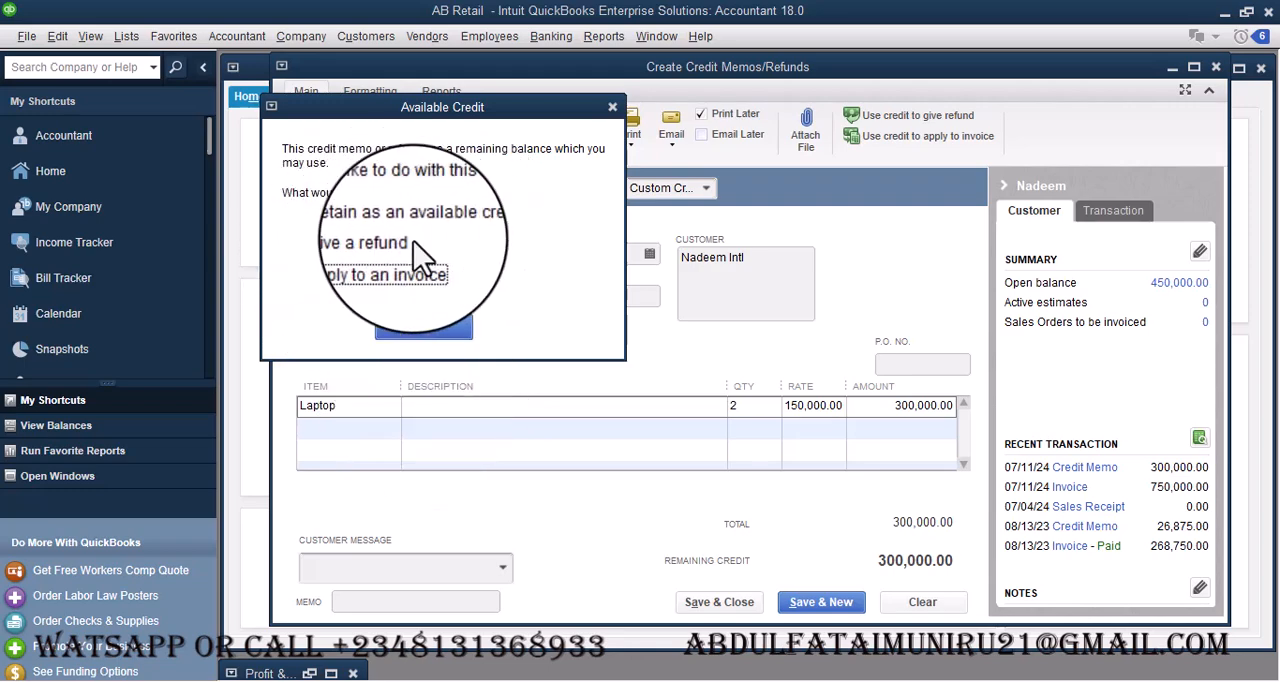
left_click(316, 260)
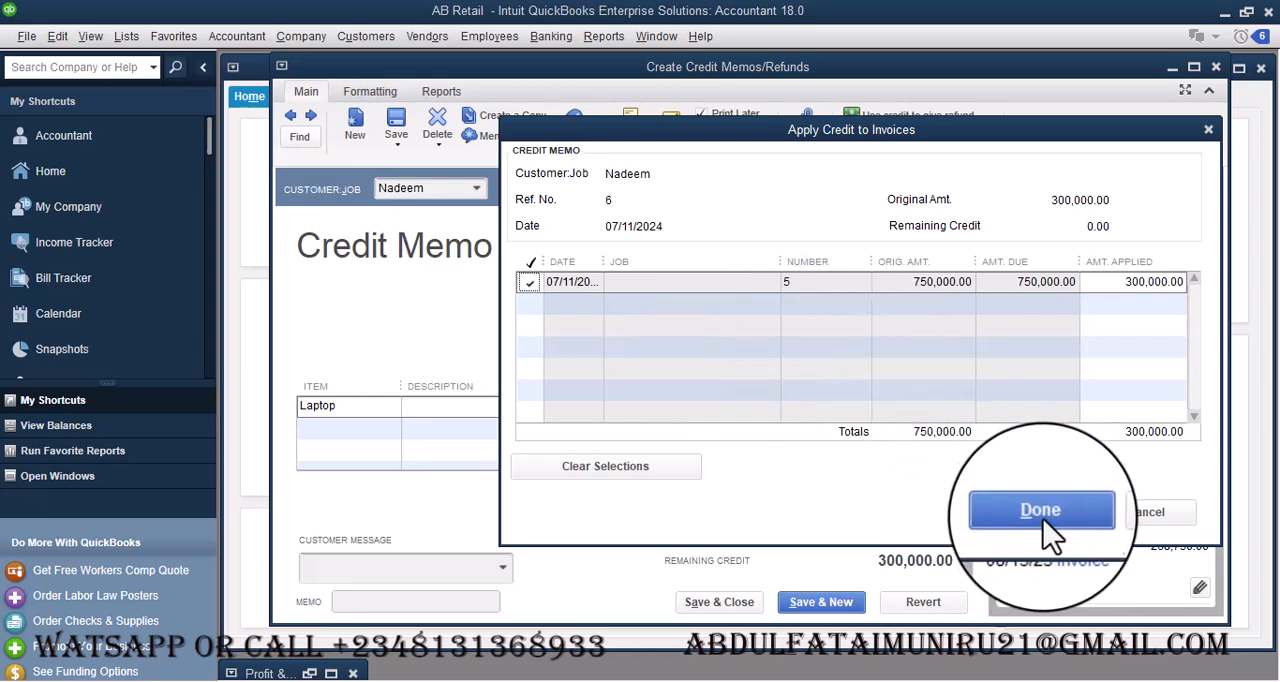
left_click(1040, 510)
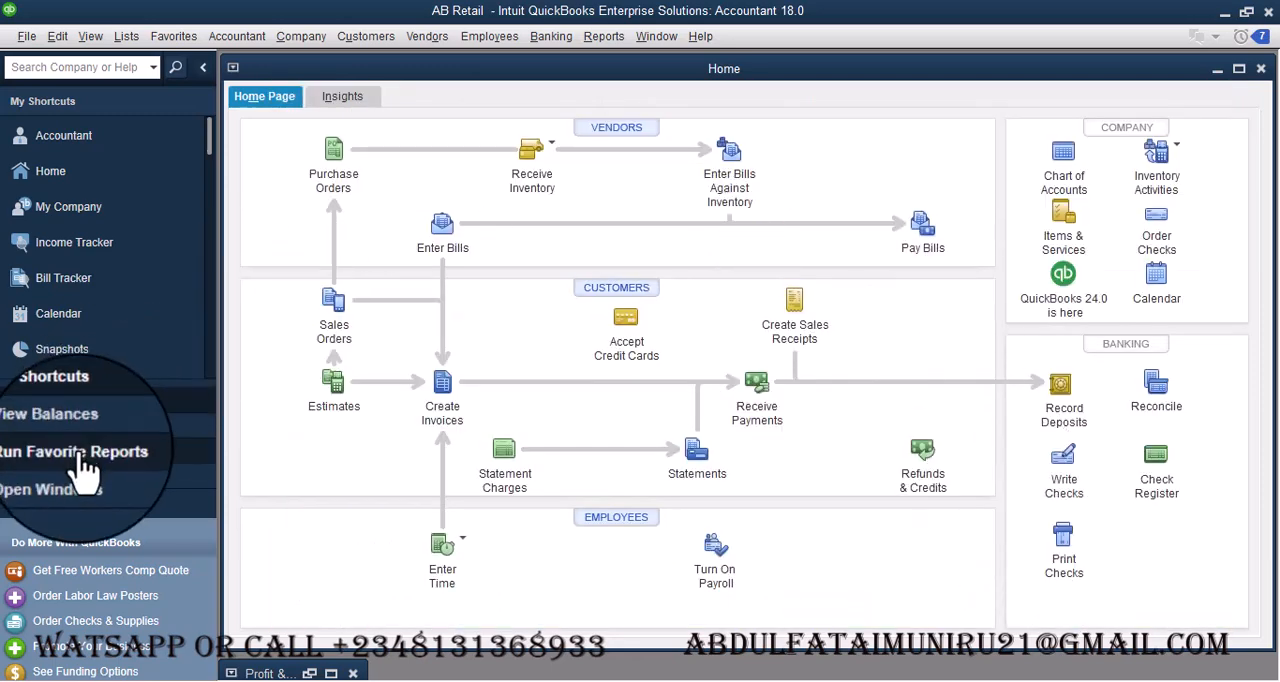
Step: Refresh Profit & Loss (450,000 sales) and Sales by Item Summary (3 laptops sold) via Open Windows
left_click(72, 452)
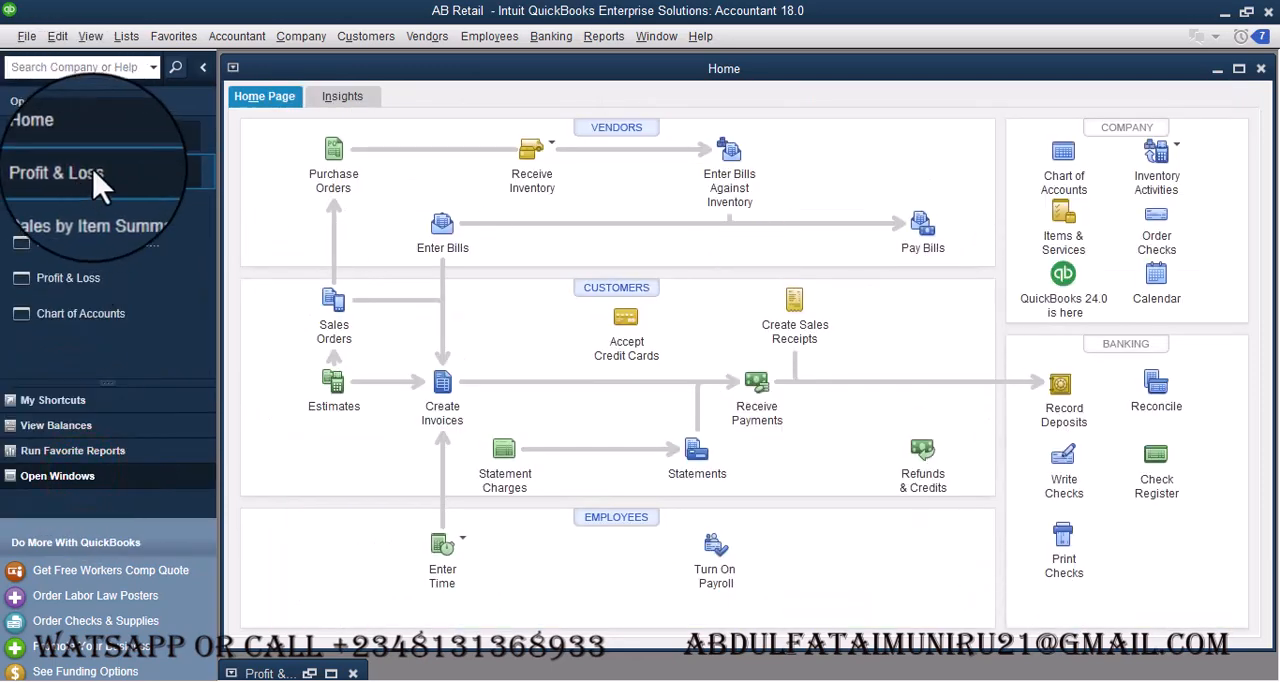
left_click(56, 172)
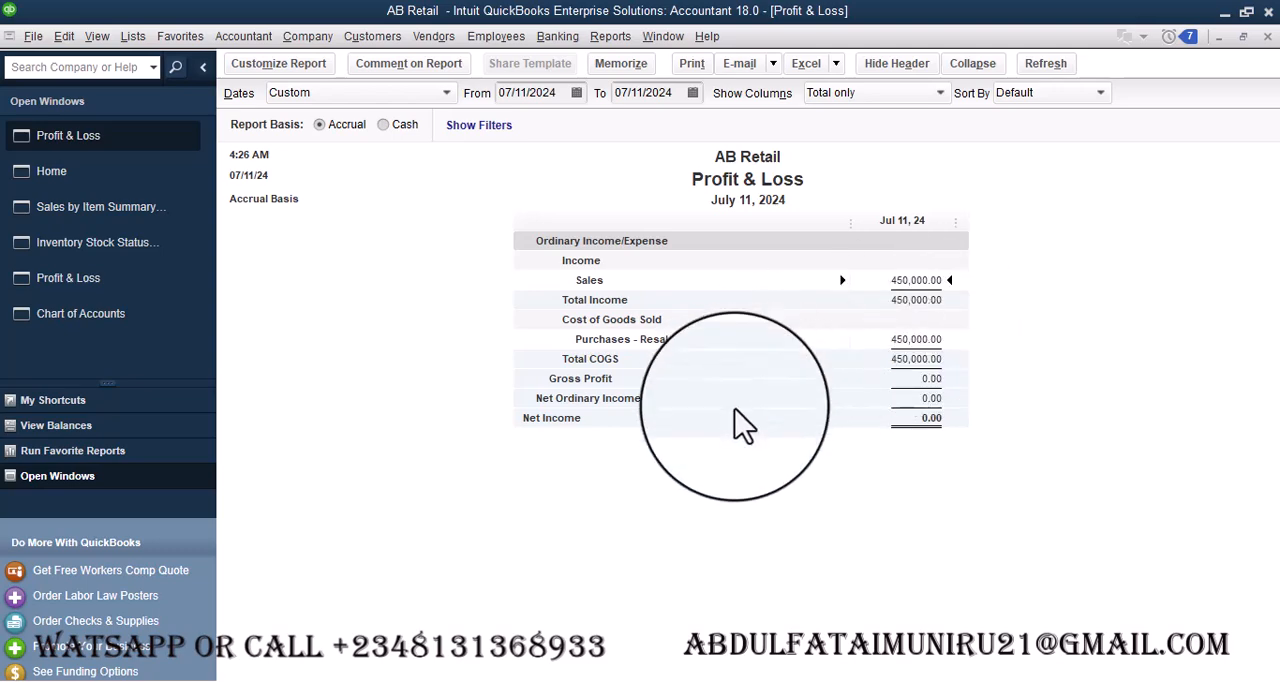
mouse_move(460, 396)
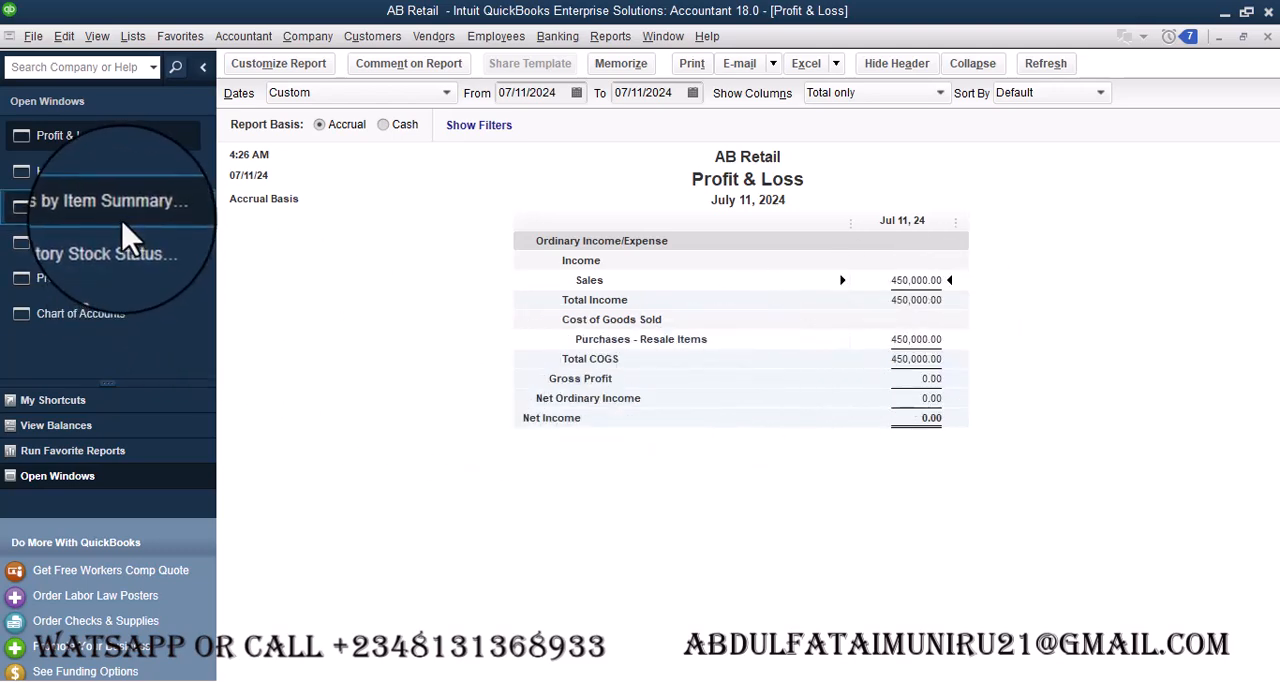
left_click(110, 200)
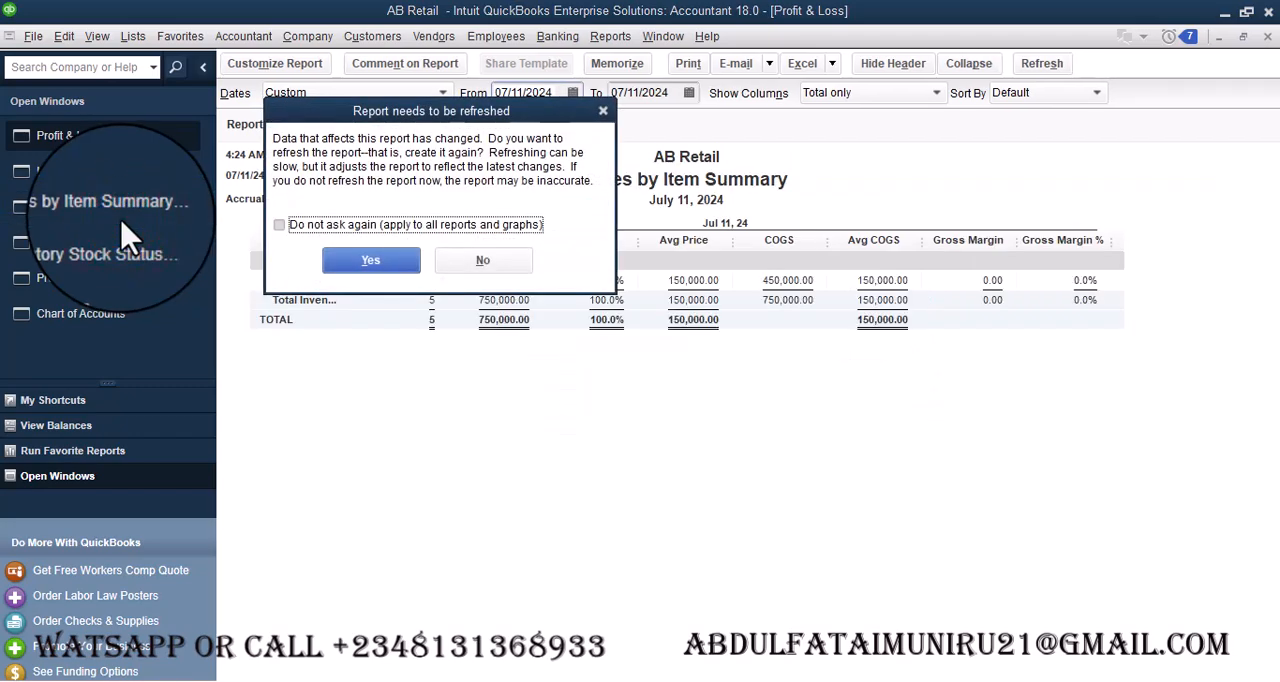
left_click(370, 260)
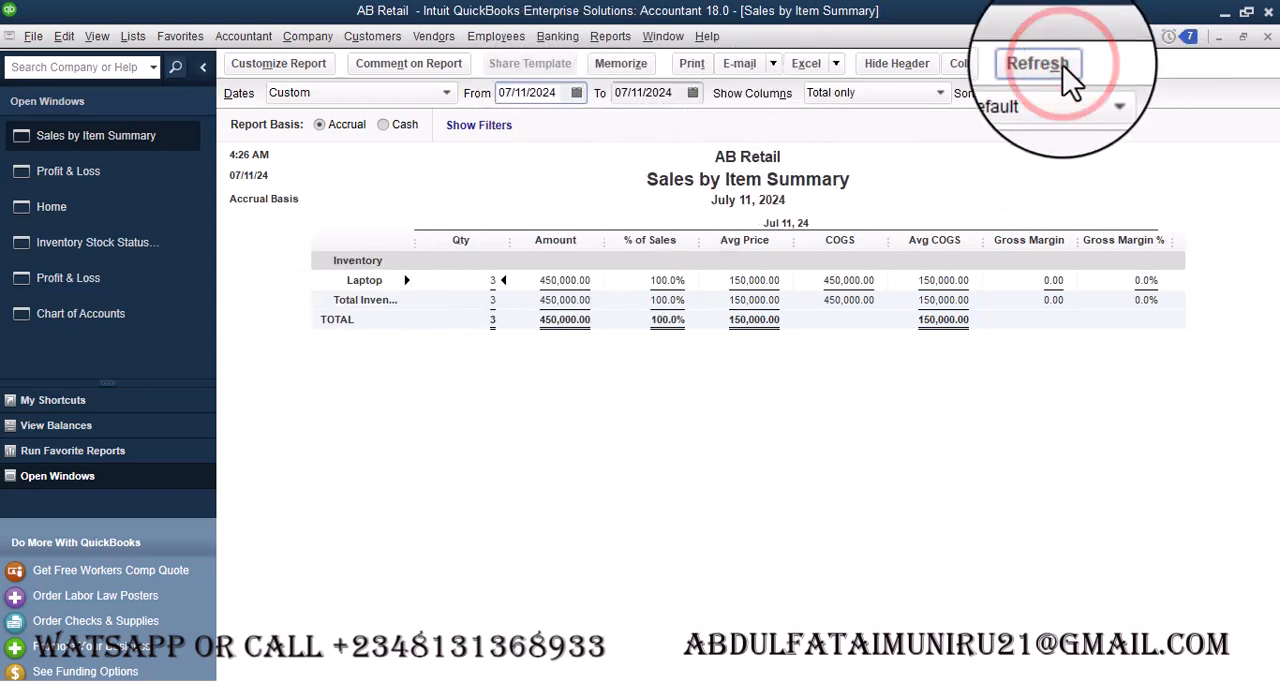
left_click(1044, 64)
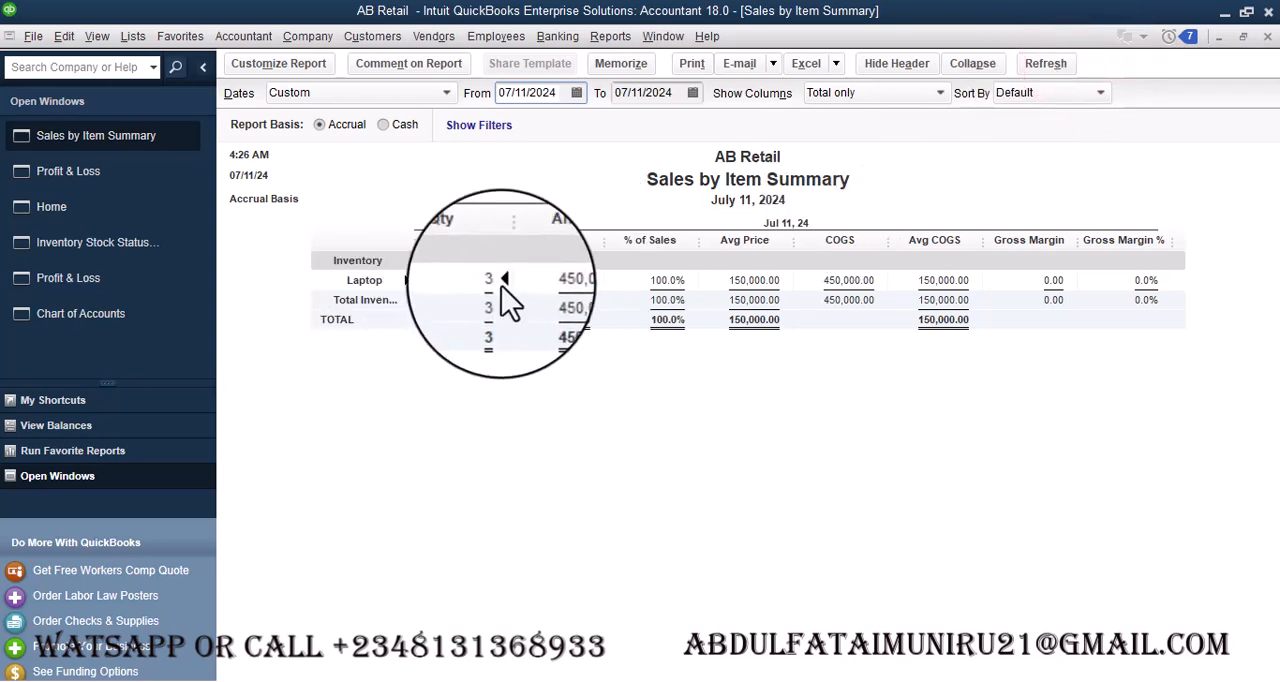
mouse_move(720, 416)
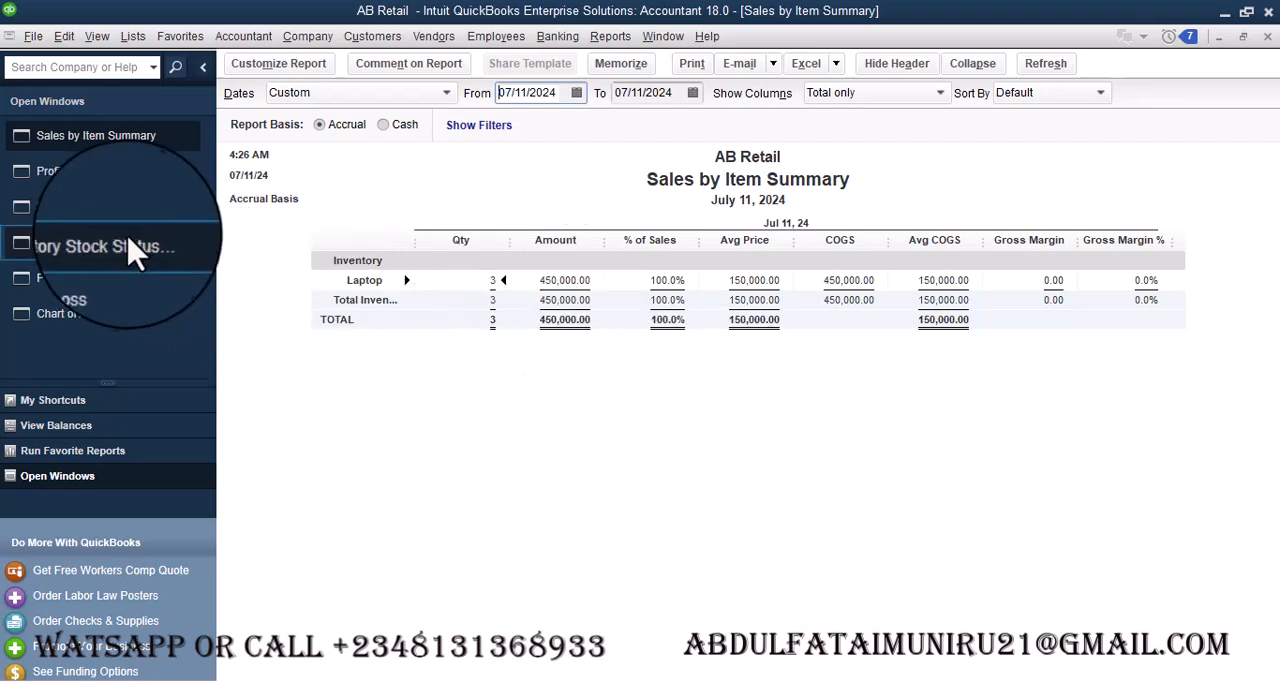
Step: Switch to the Inventory Stock Status report and refresh it with the latest data
left_click(96, 246)
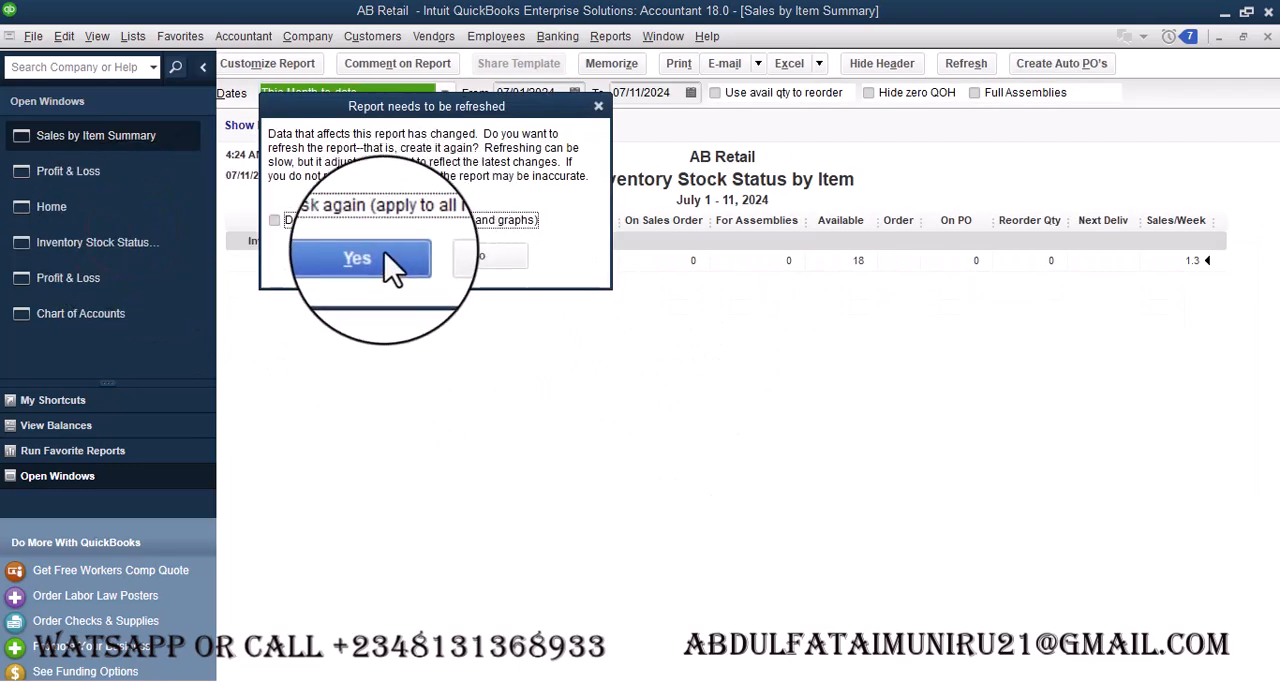
left_click(356, 258)
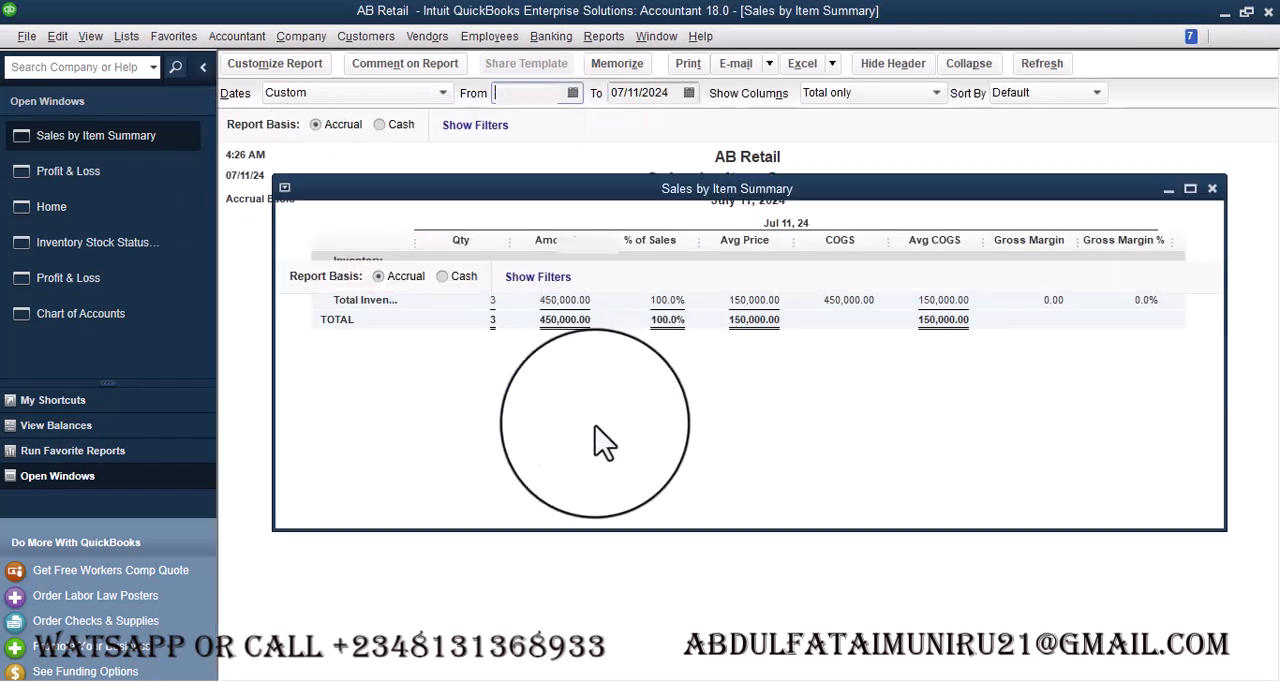